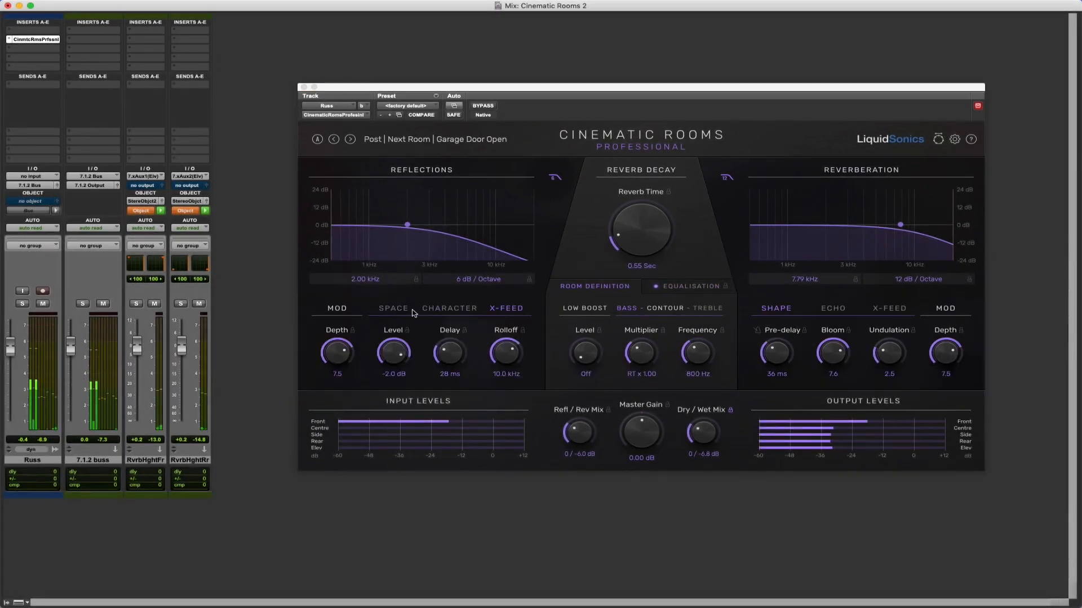
View the reflections' Character, treble EQ and reverb crossfeed pages, then the Space settings with per-plane controls
left_click(450, 307)
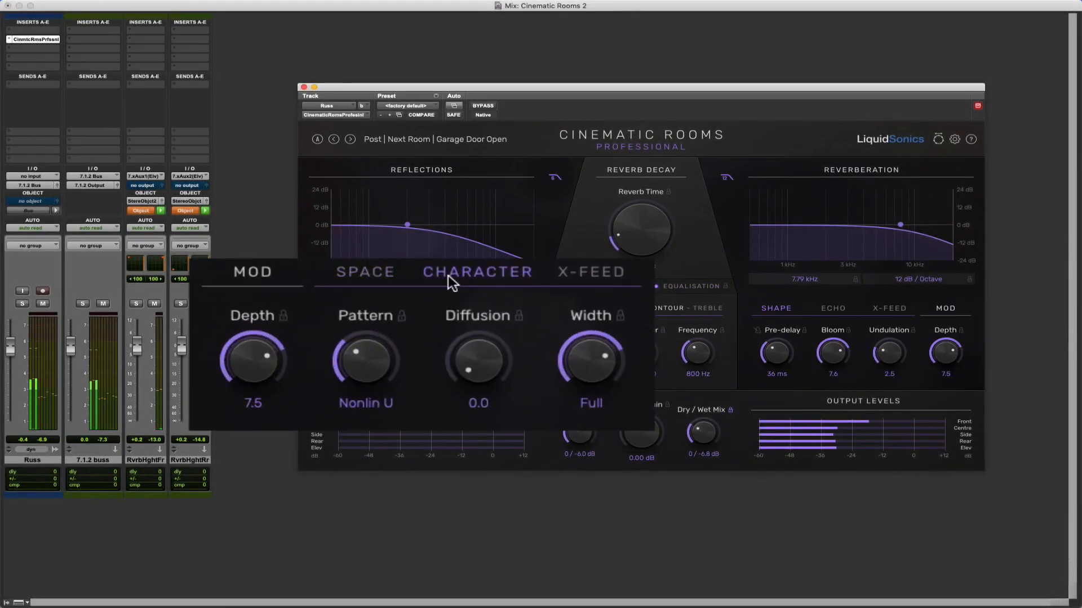
left_click(529, 297)
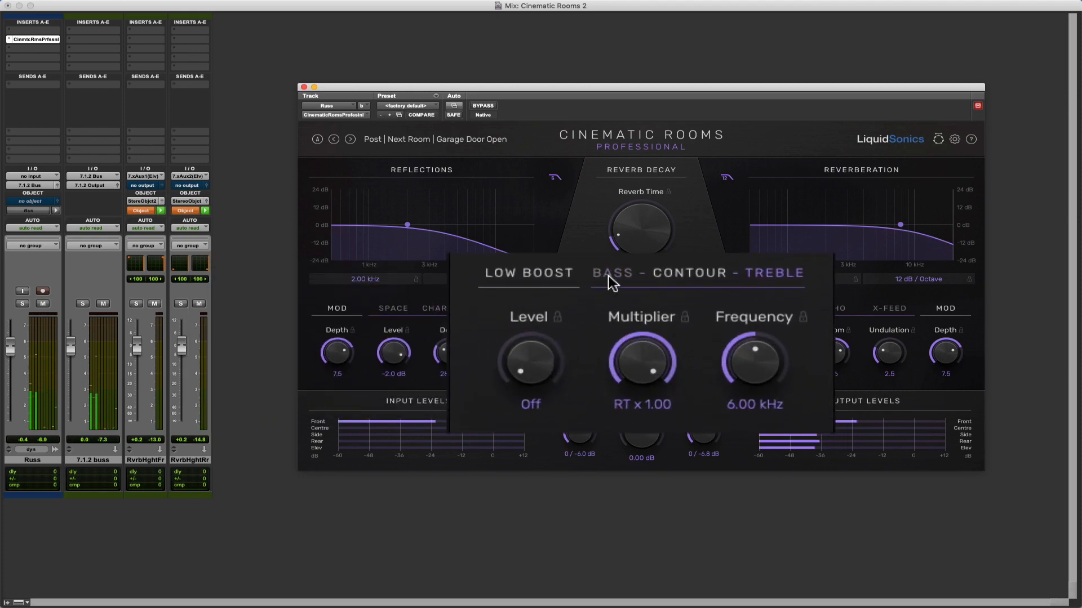
left_click(832, 309)
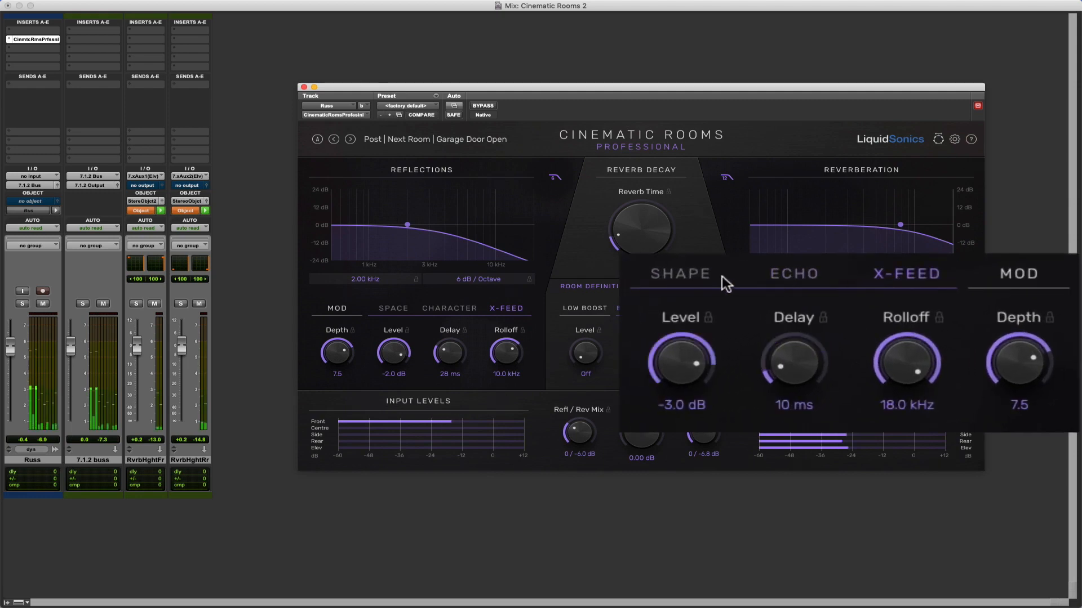
left_click(679, 272)
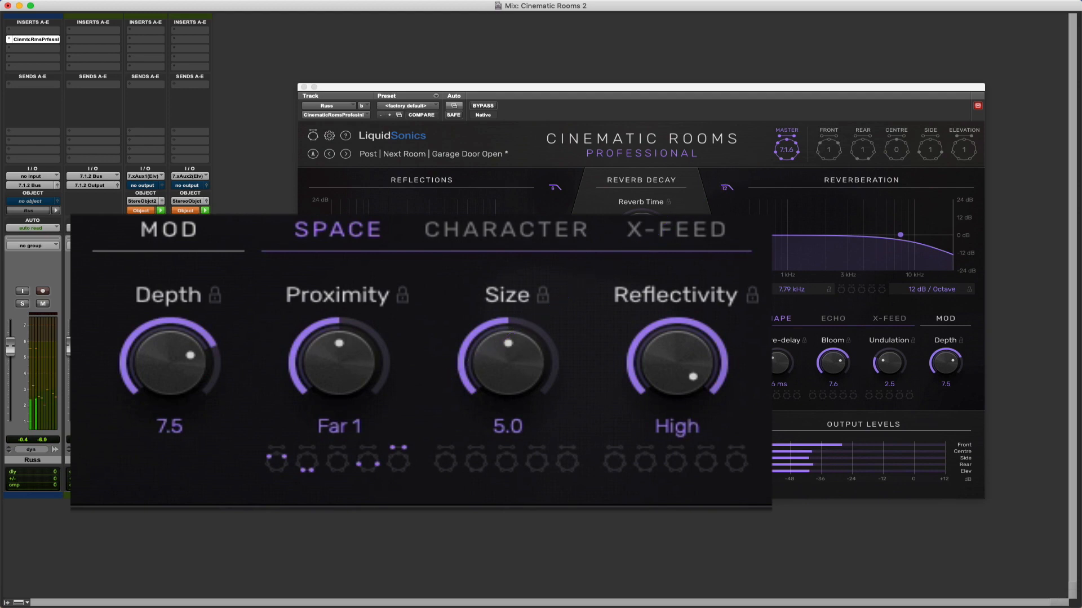
Load Distant Bright Room, give one surround plane its own Proximity, then edit the centre plane
left_click(345, 154)
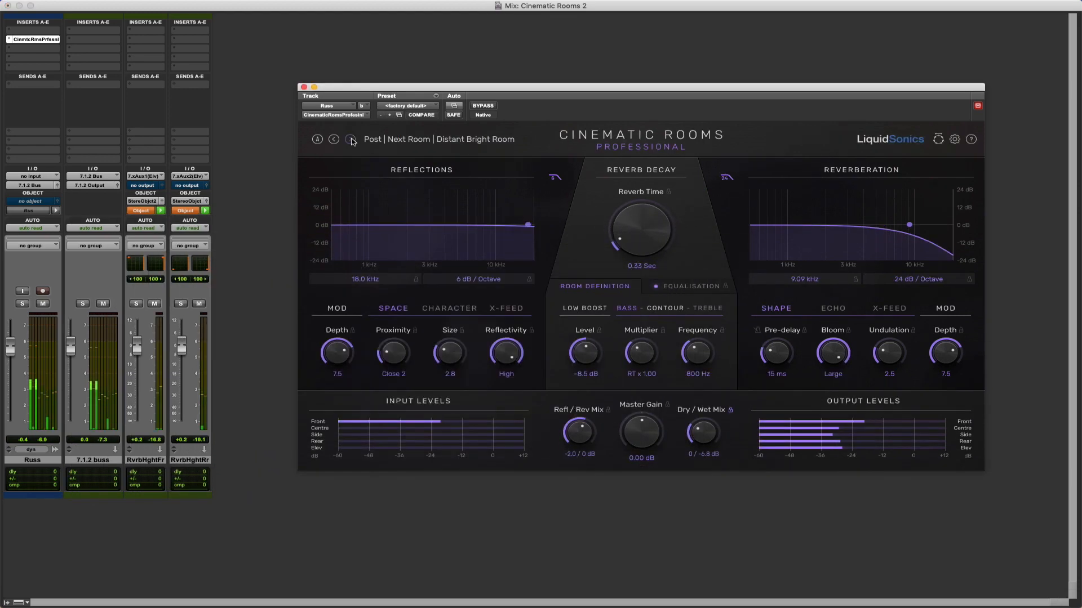
left_click(351, 139)
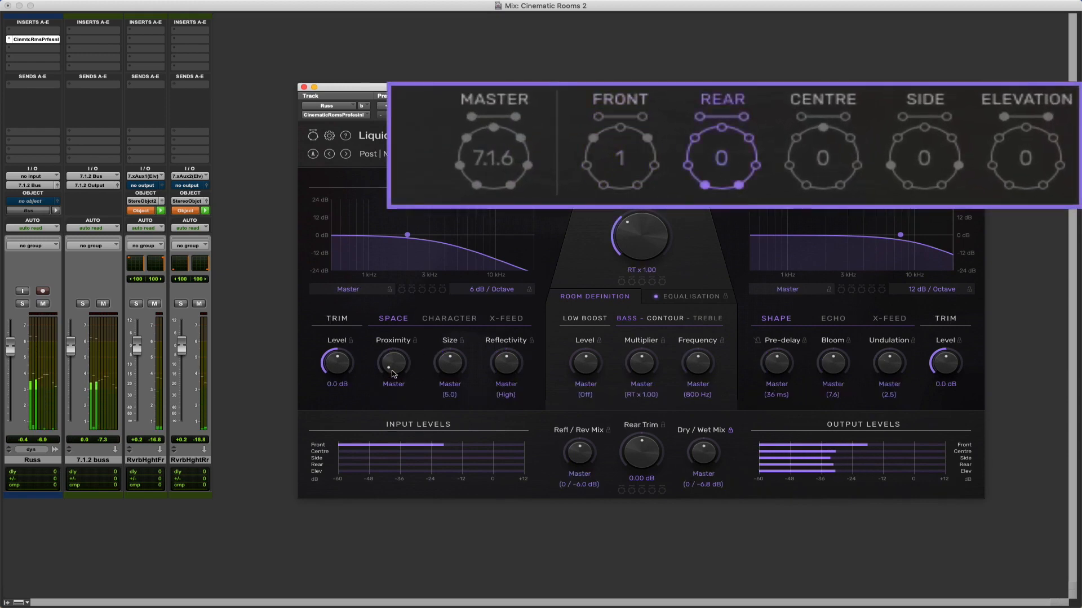
left_click(1025, 99)
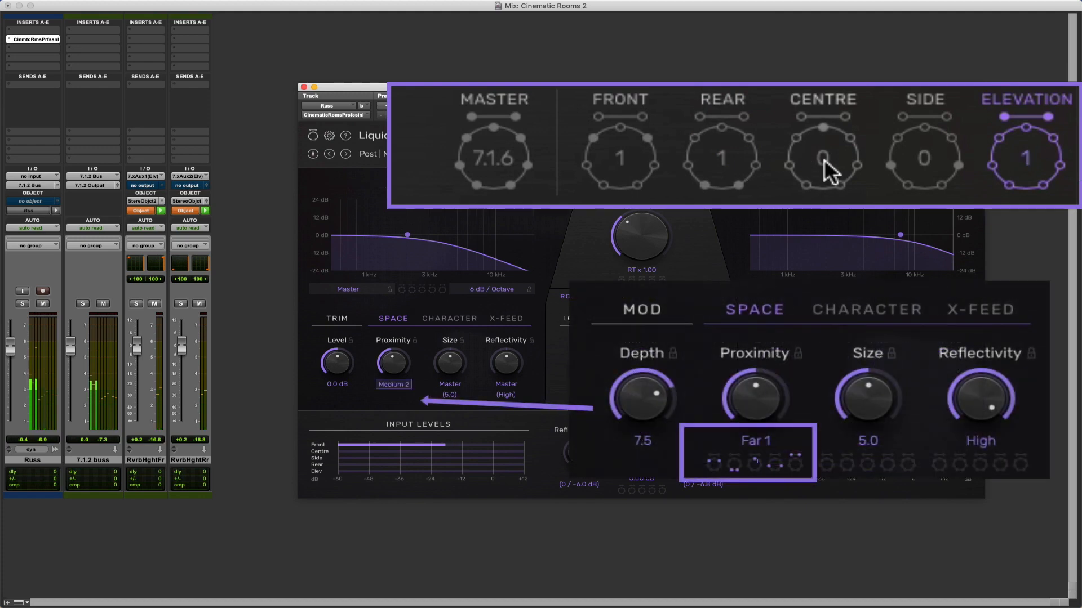
left_click(823, 159)
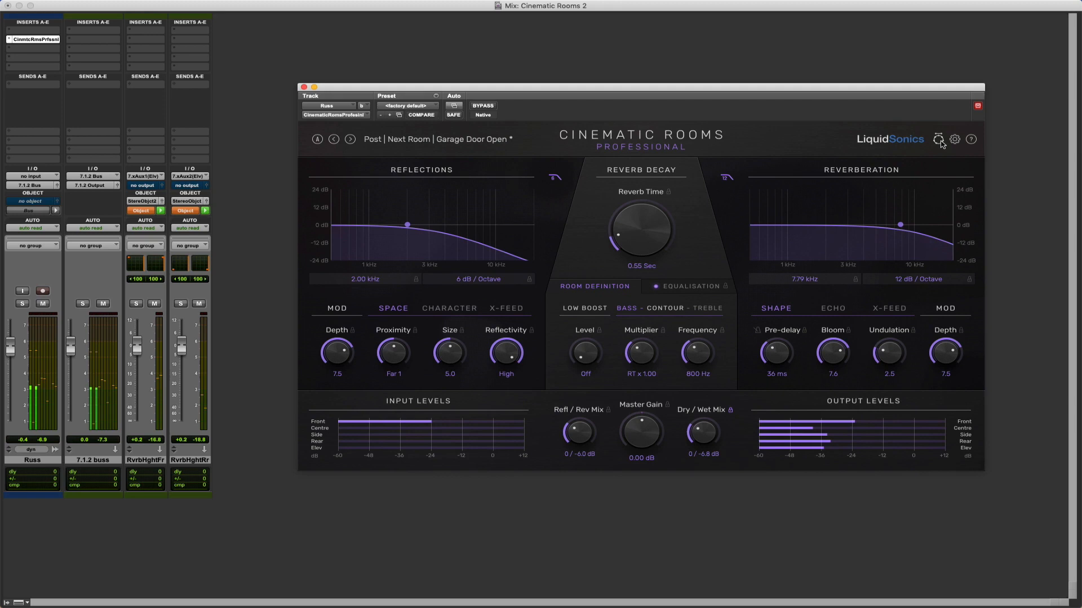
Show the per-plane surround controls and return to the master plane's Far 1, 5.0, High values
left_click(938, 140)
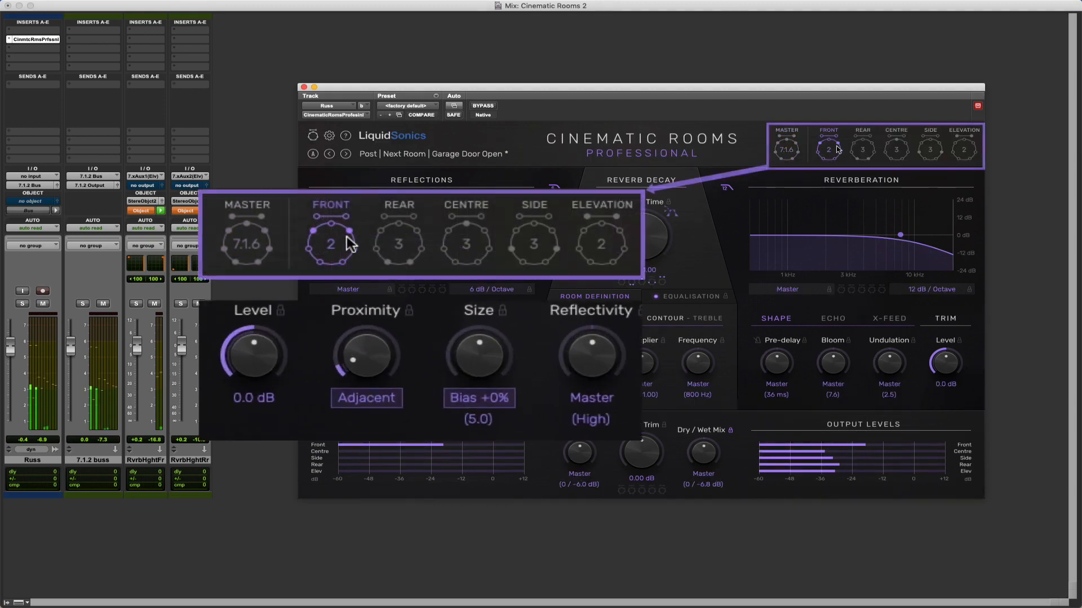
left_click(465, 244)
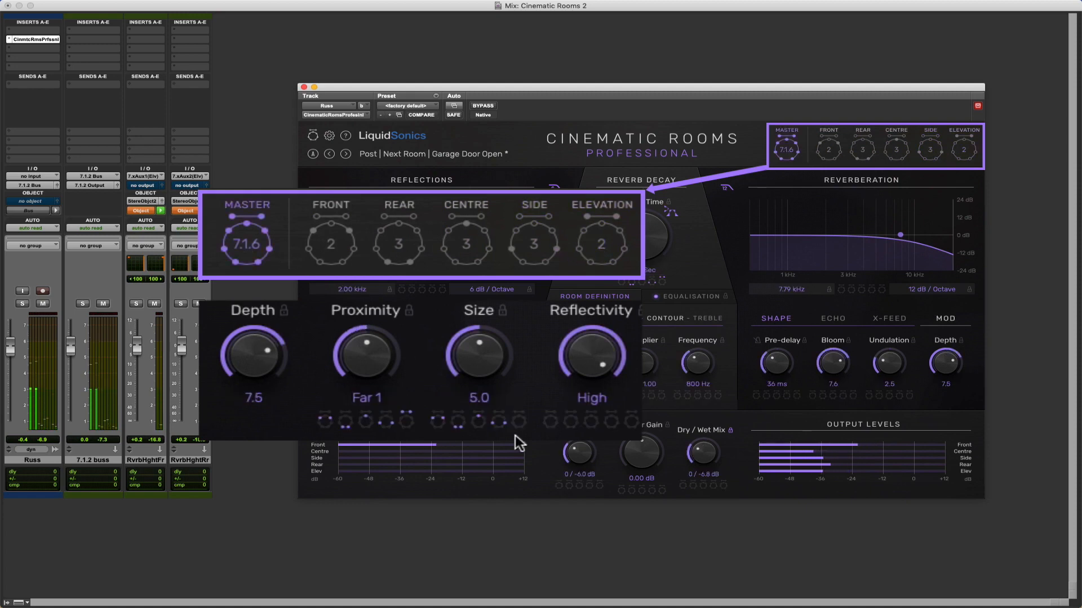
left_click_drag(476, 355, 487, 345)
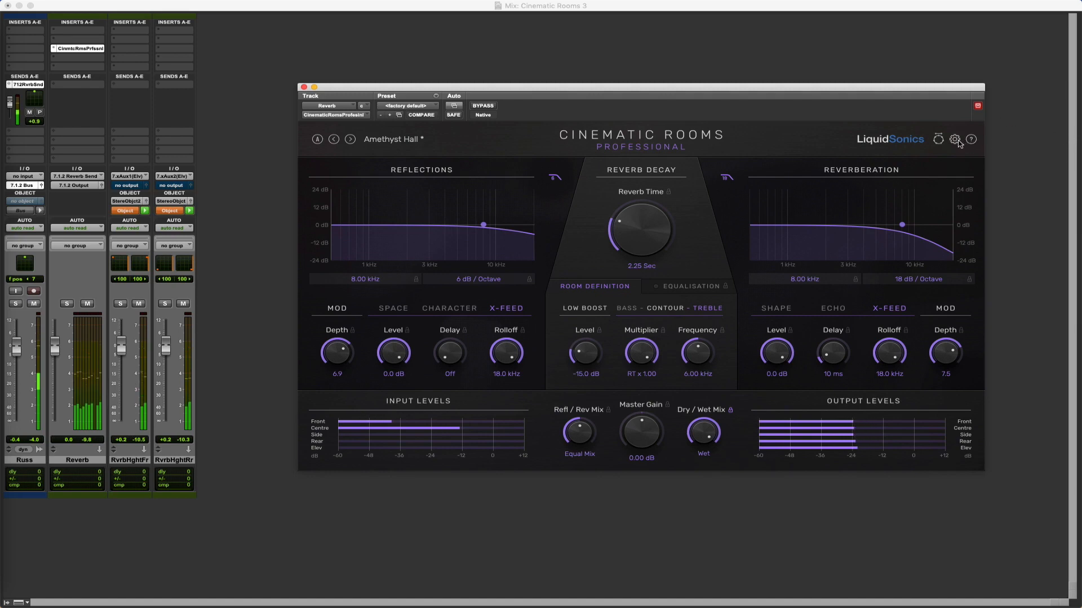
Enable full surround crossfeed propagation in Settings and lower the reverb crossfeed level to −16.5 dB
left_click(956, 139)
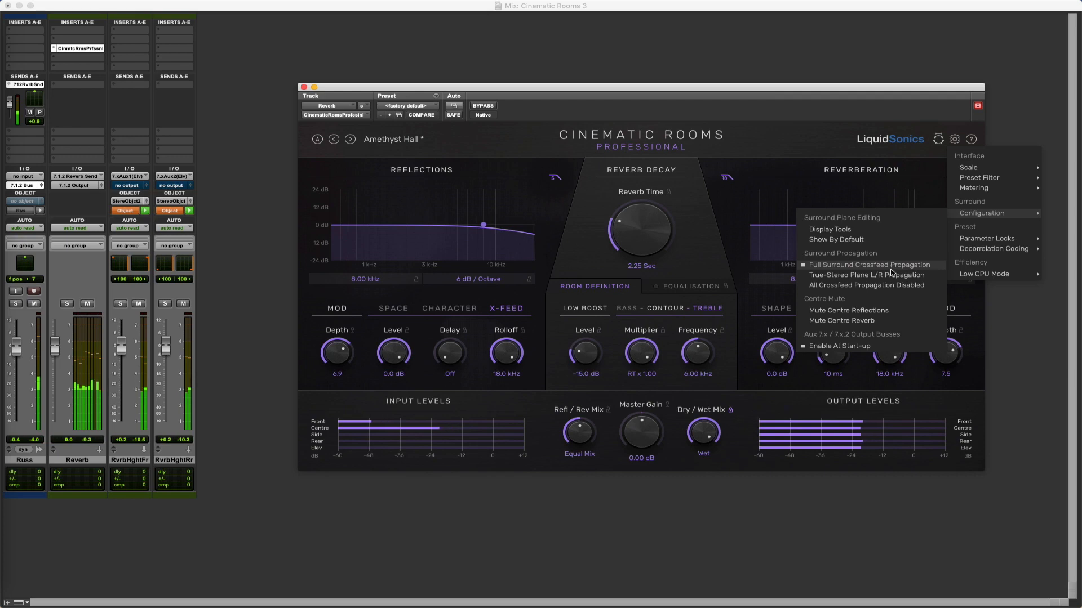
mouse_move(866, 275)
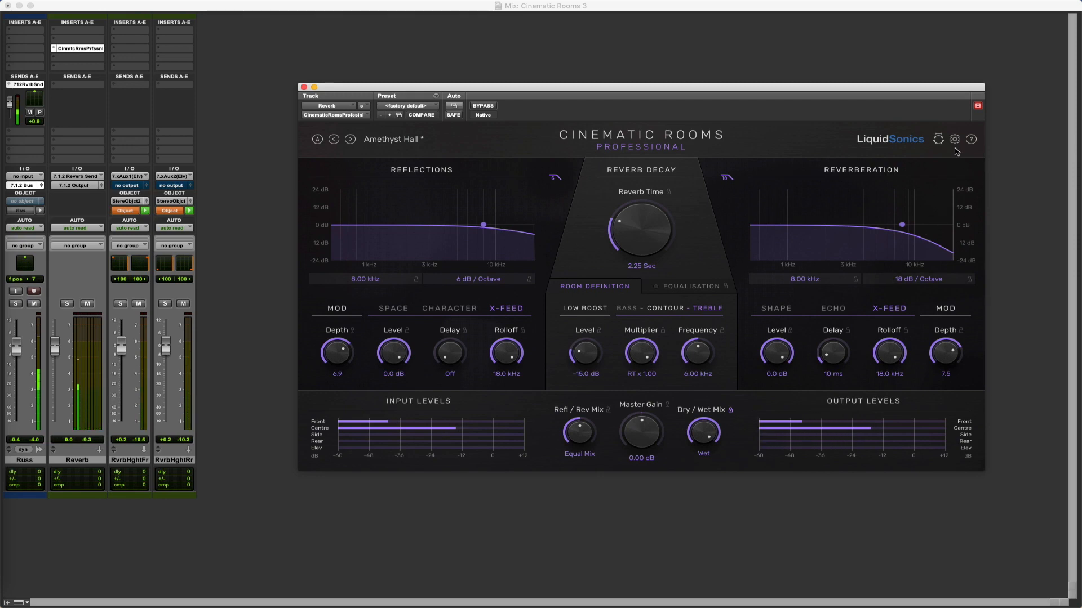
left_click(955, 138)
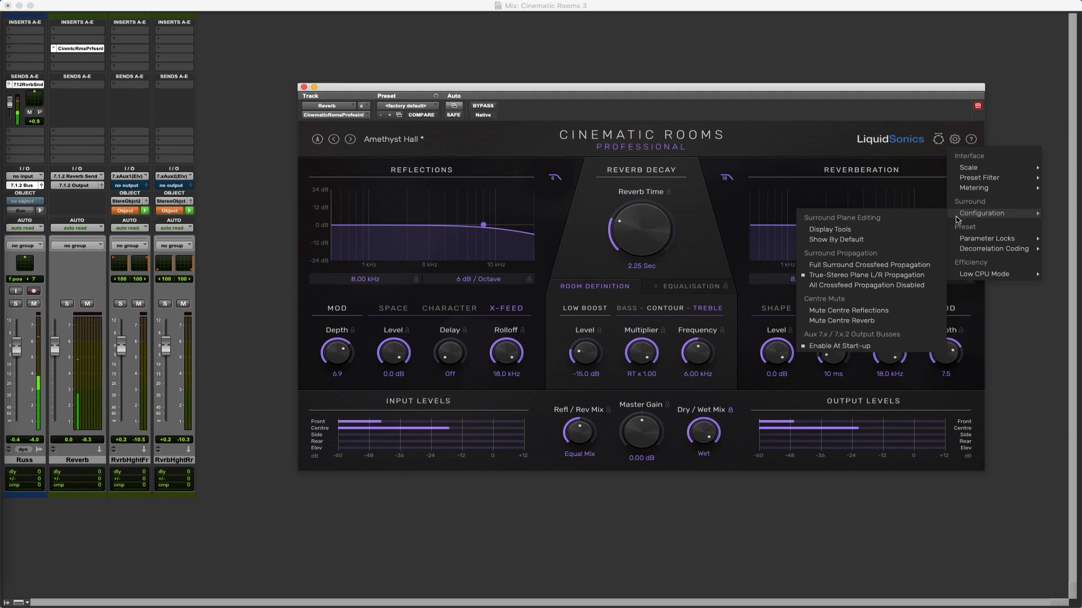
mouse_move(885, 287)
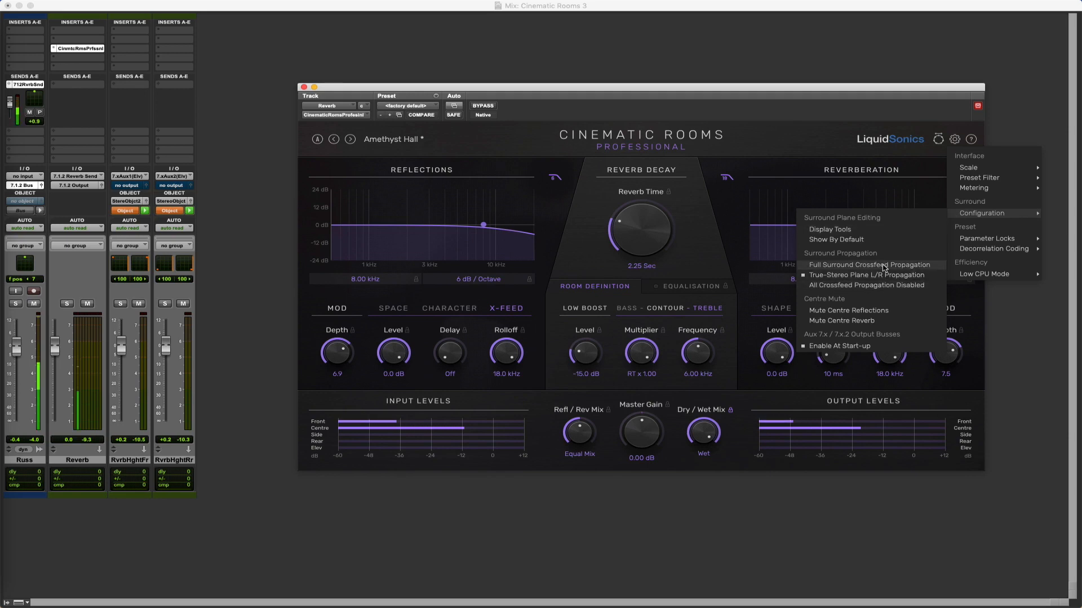
left_click(869, 264)
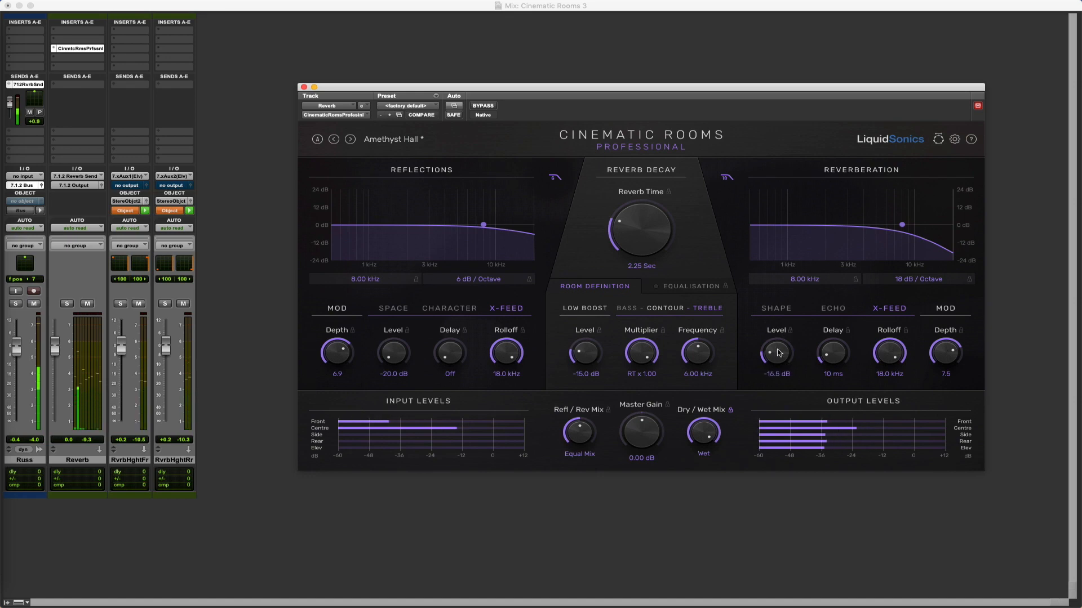
left_click_drag(777, 352, 777, 365)
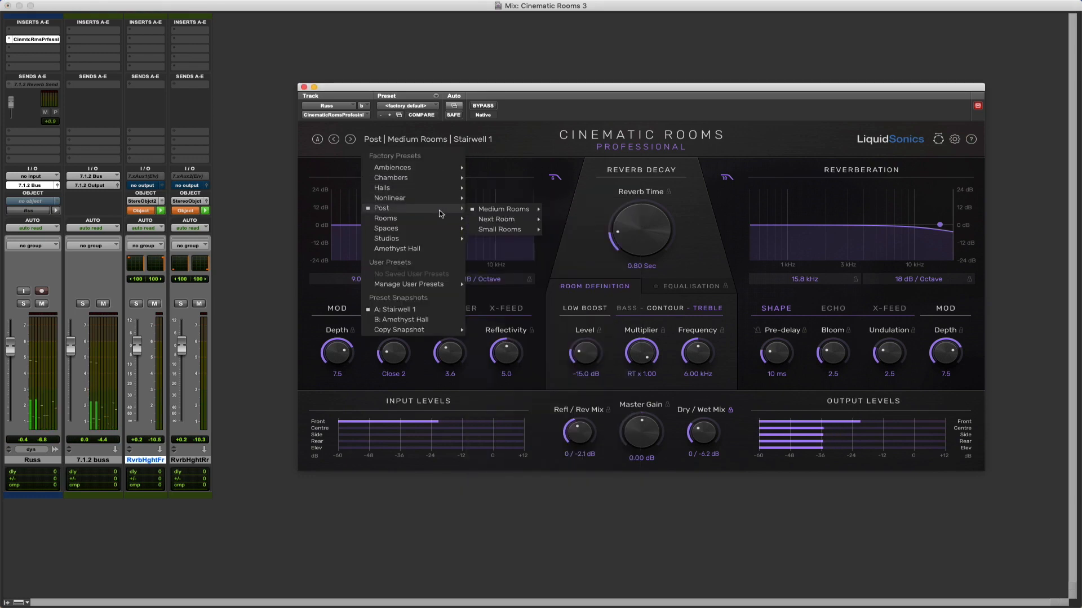
mouse_move(499, 228)
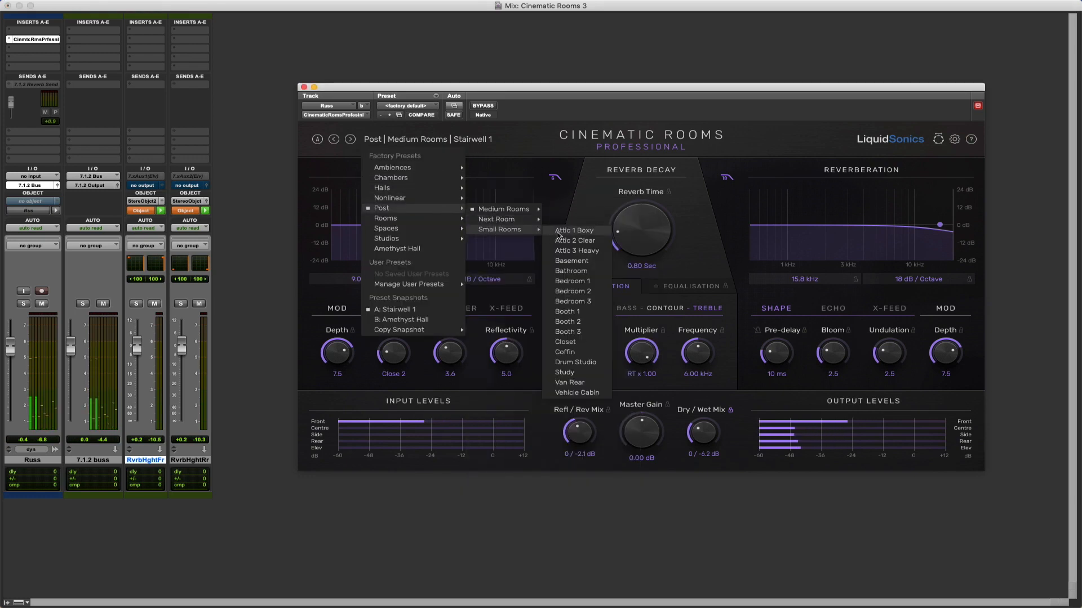
Load Attic 1 Boxy and step through Attic 2, Attic 3, Basement, Bathroom, Bedrooms 1-3 and Booth 1
left_click(574, 230)
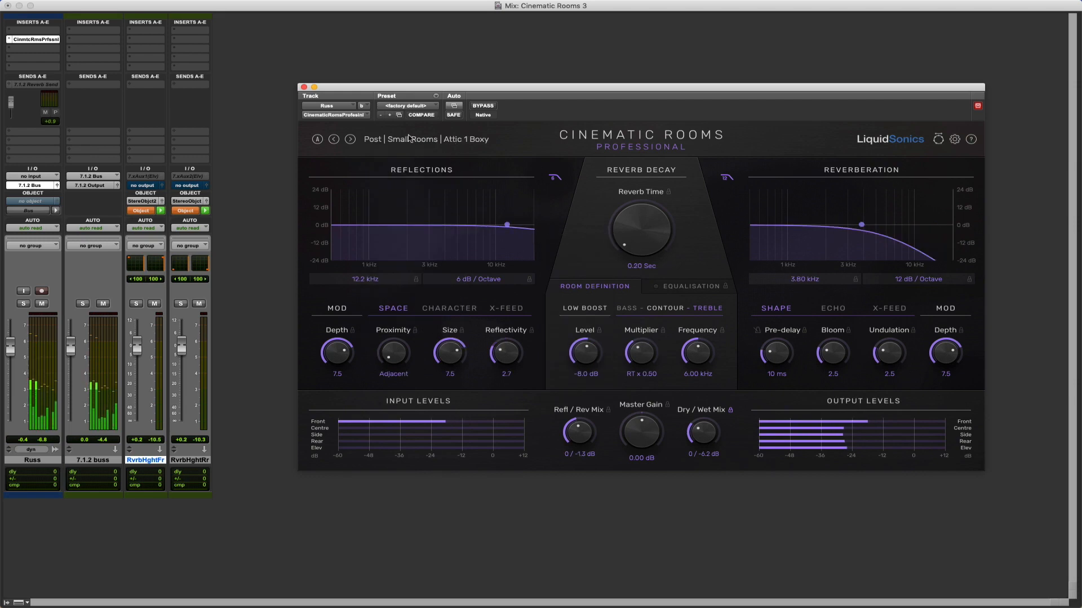
left_click(350, 138)
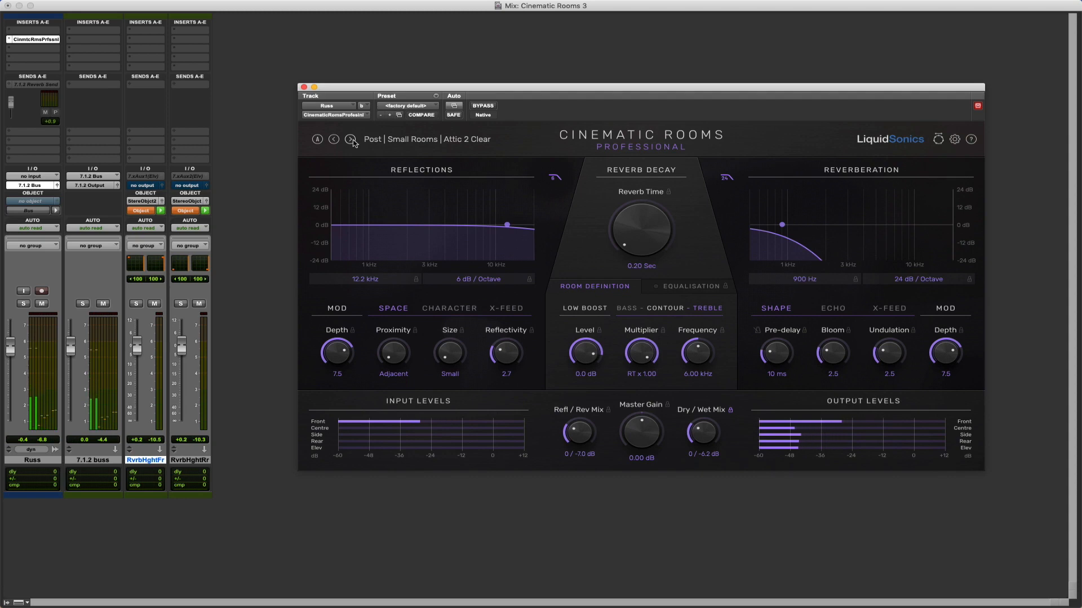
left_click(350, 139)
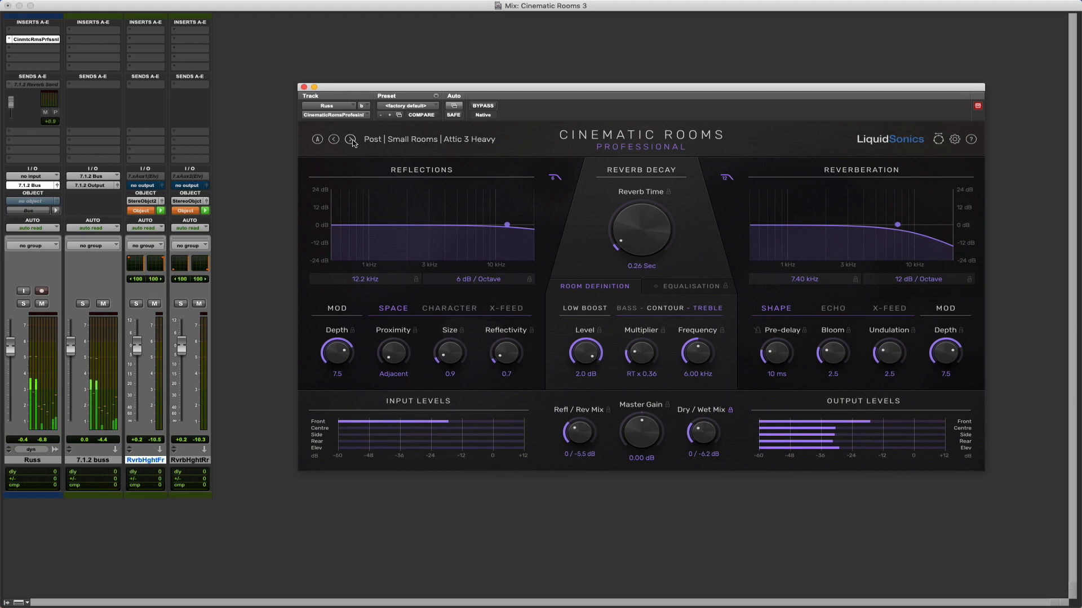
left_click(351, 138)
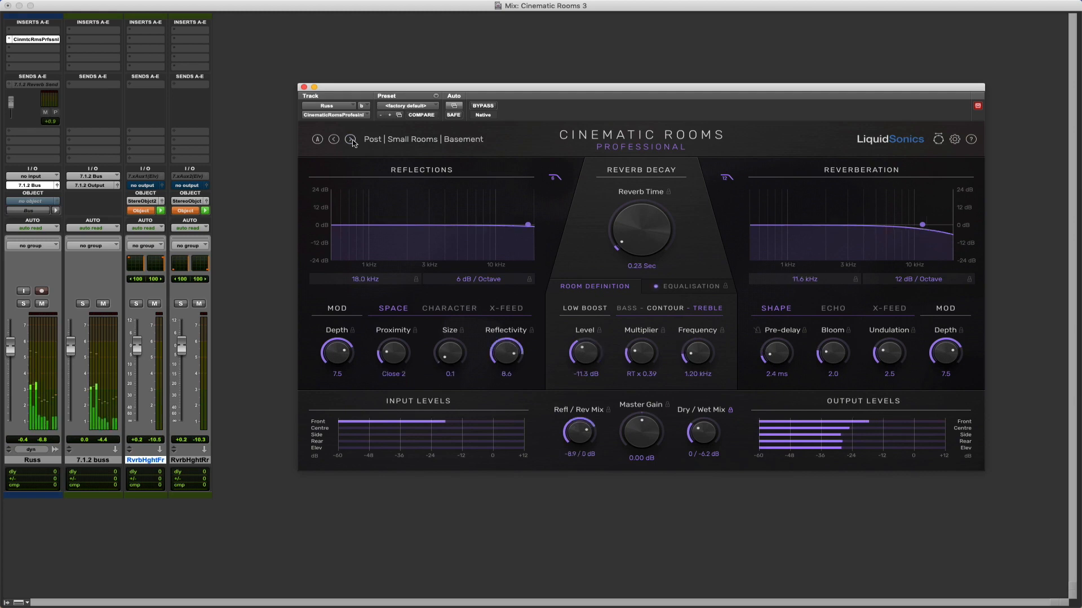
left_click(350, 141)
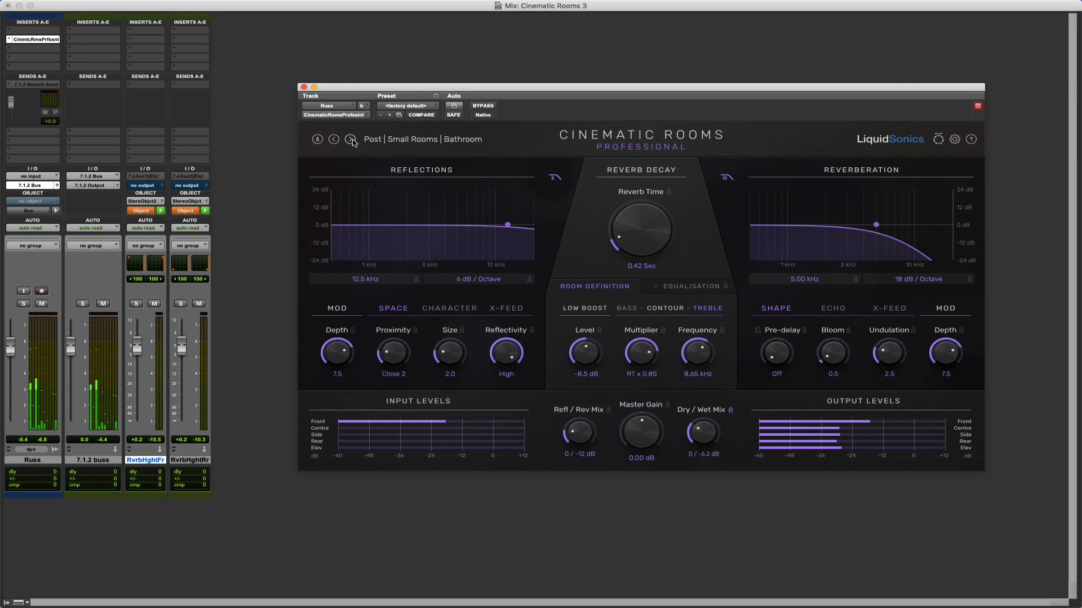
left_click(352, 140)
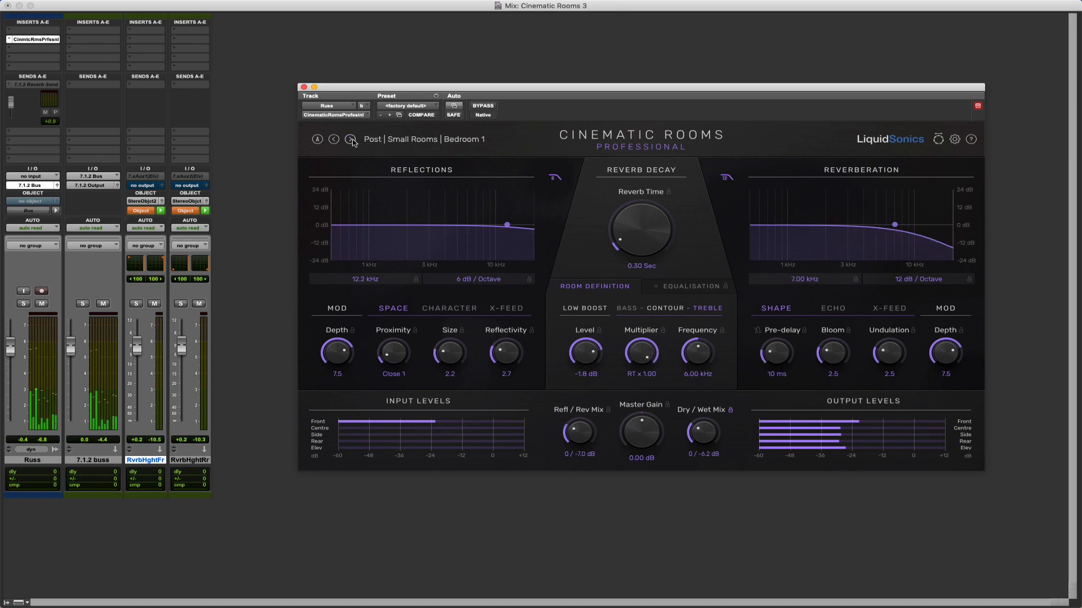
left_click(351, 140)
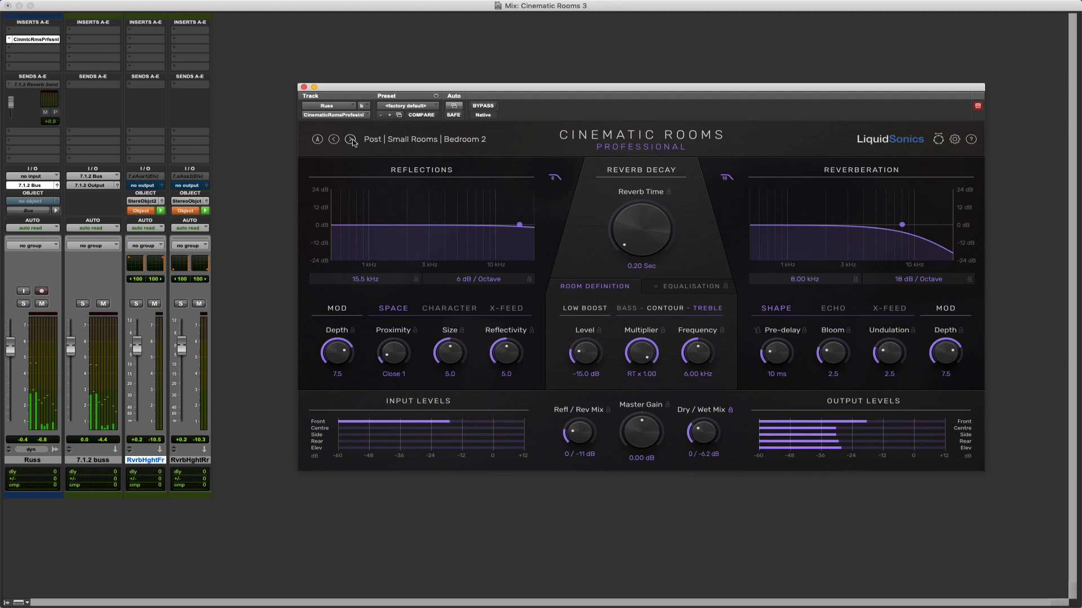
left_click(352, 138)
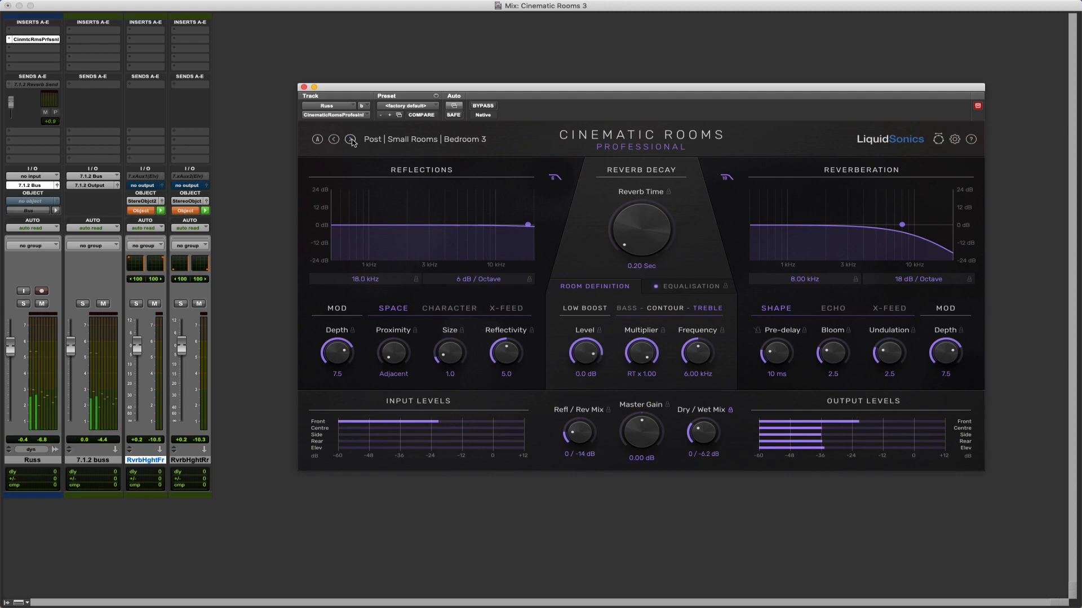
left_click(351, 138)
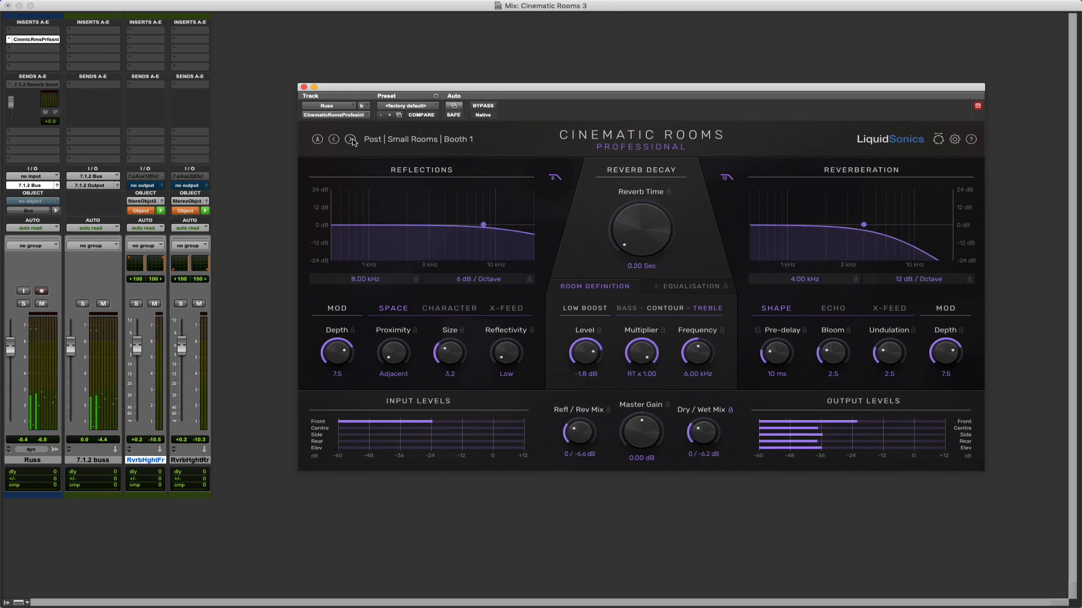
left_click(351, 139)
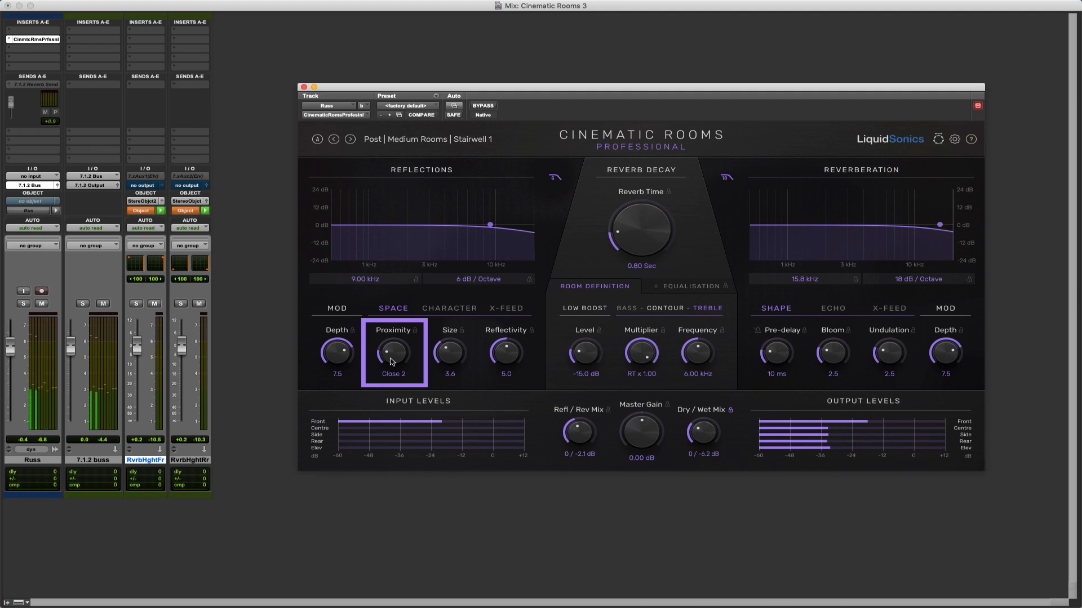
Turn the reflections' Proximity knob away from Close 2 on the Stairwell 1 preset
left_click_drag(395, 355, 394, 338)
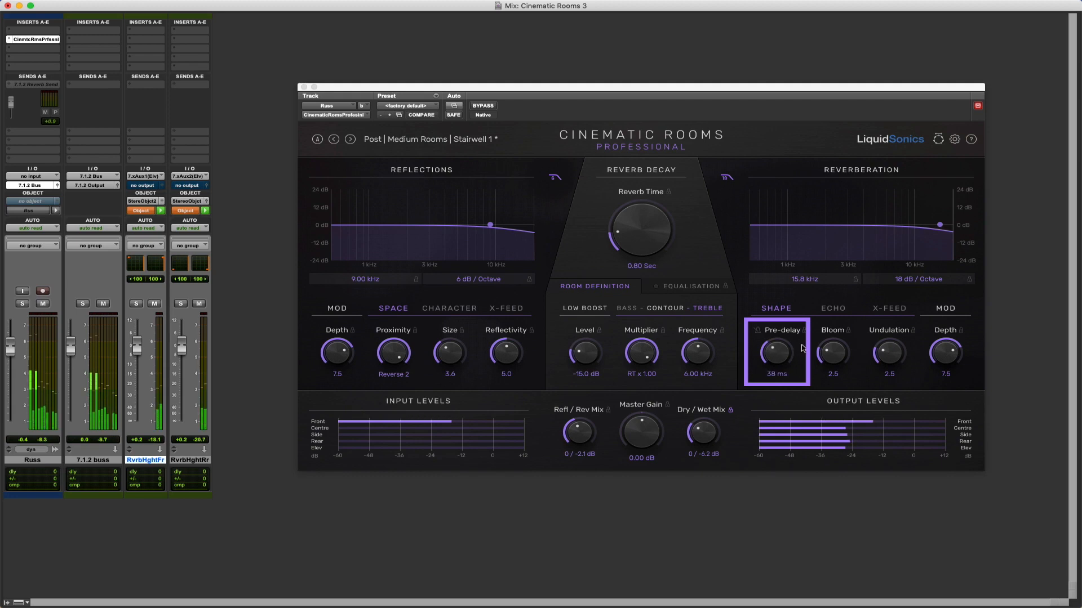
left_click(832, 309)
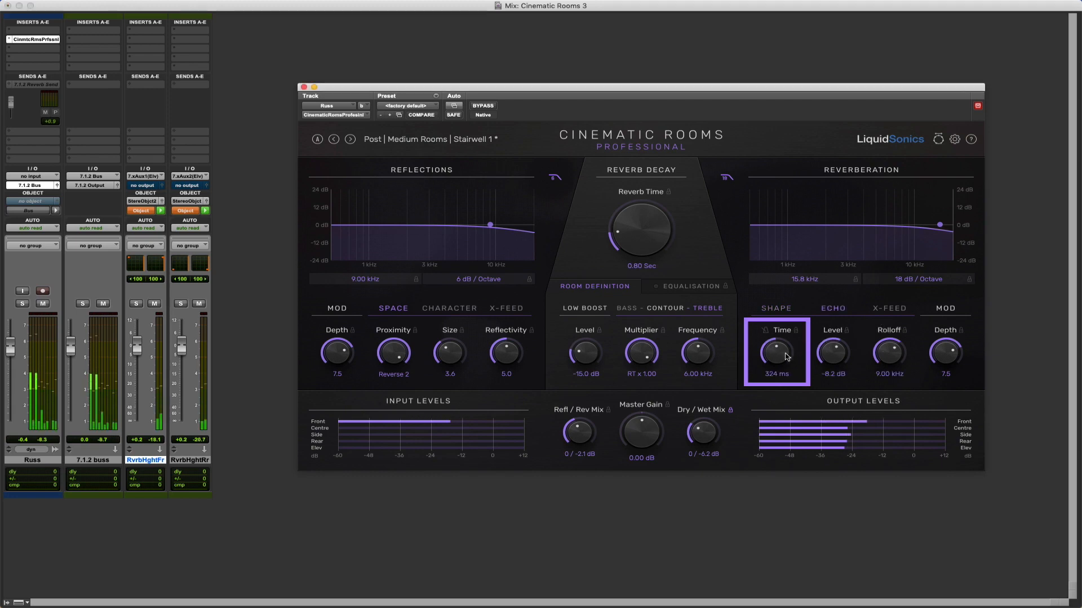
left_click_drag(777, 355, 783, 334)
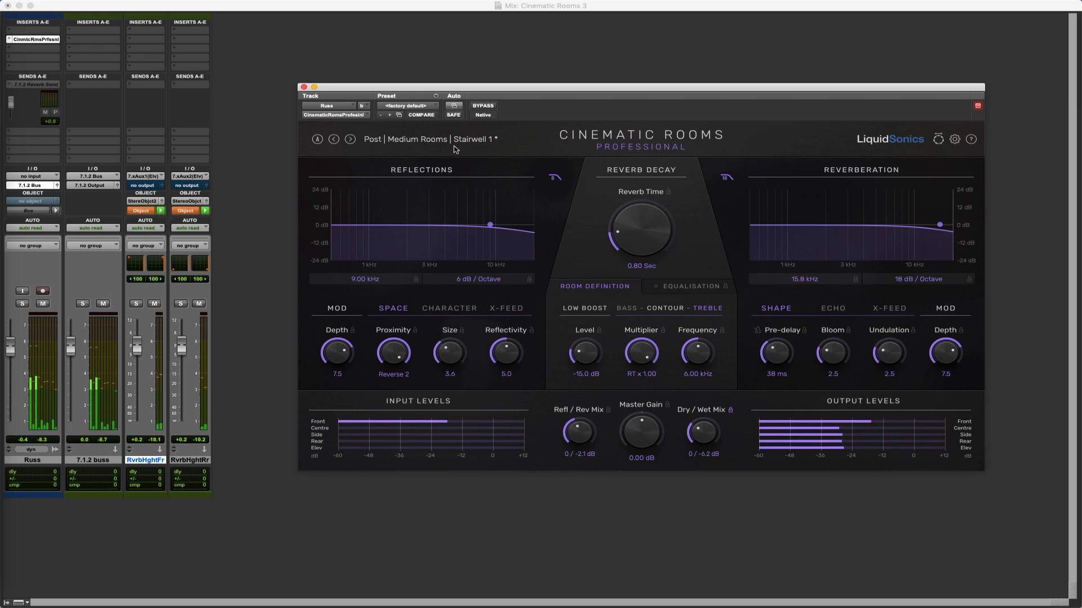
Bring up the factory preset browser showing the Post categories
left_click(406, 96)
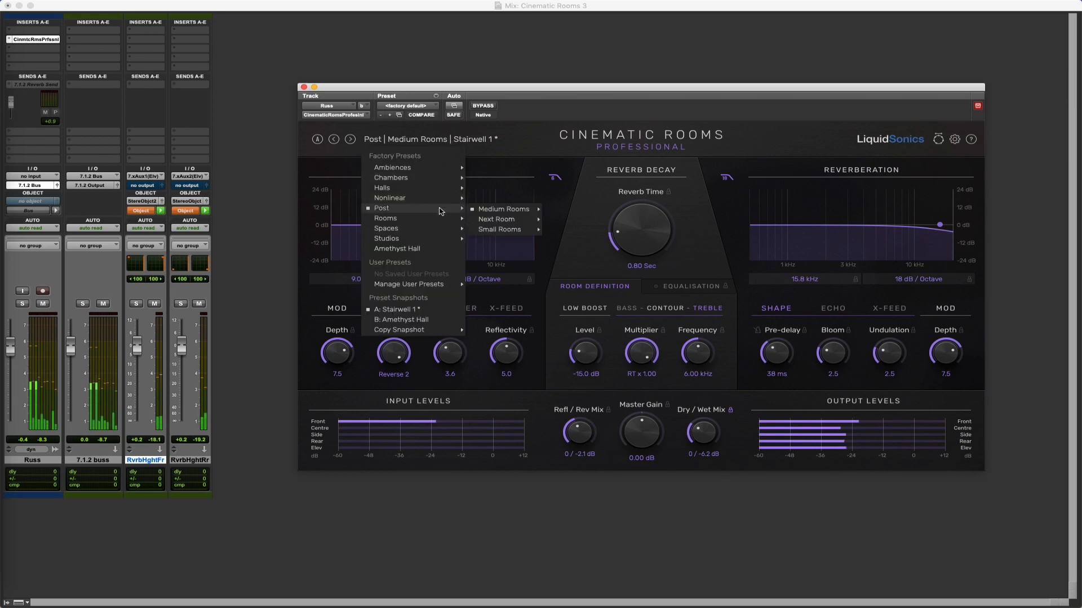
mouse_move(496, 219)
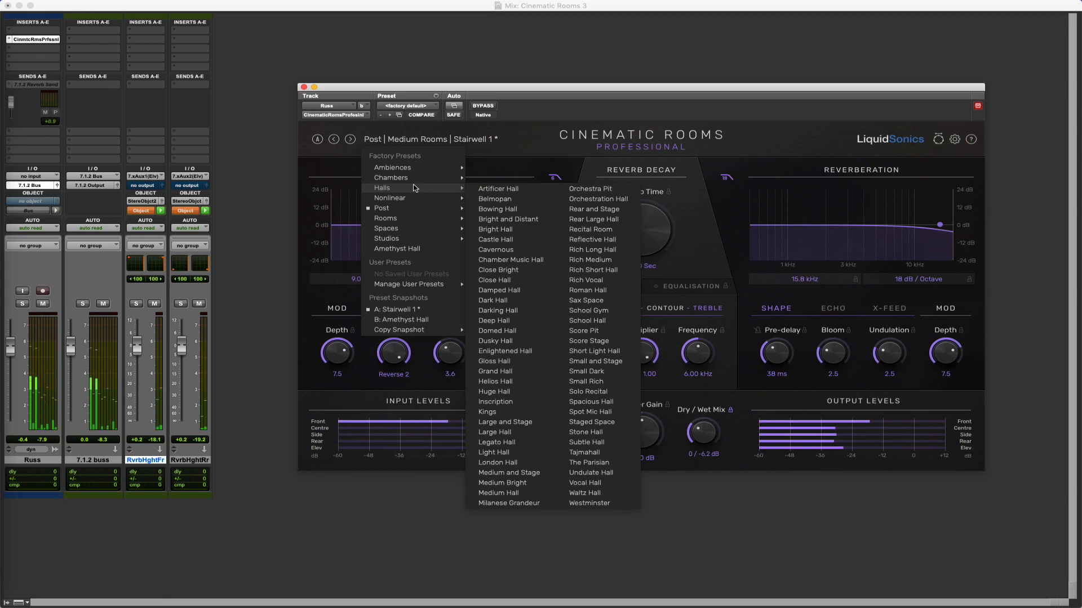
mouse_move(391, 177)
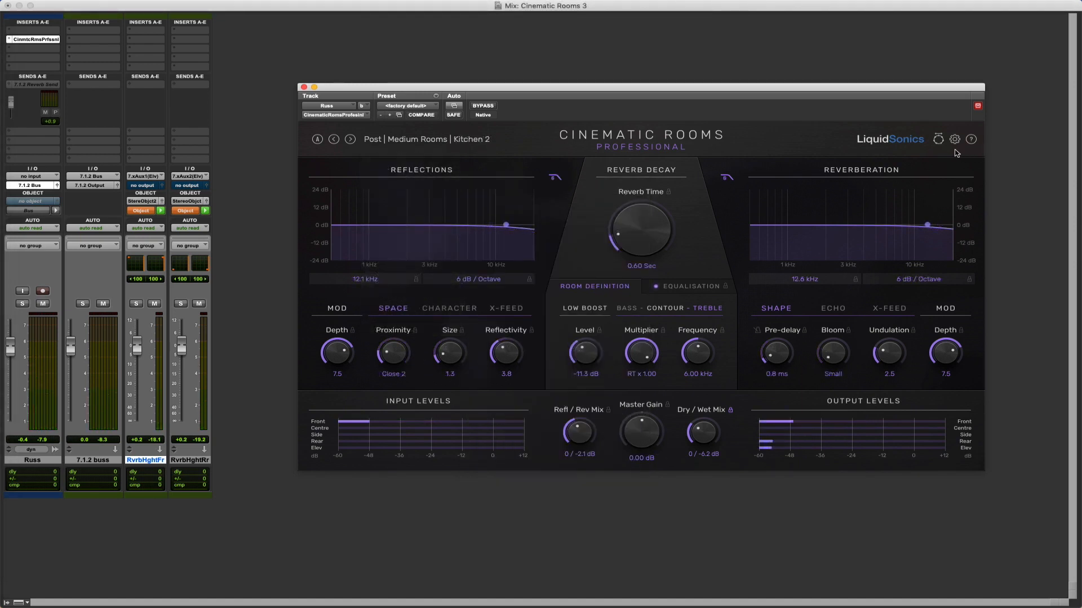
Apply a Preset Filter from the gear menu so only room presets with decay times are offered
left_click(955, 139)
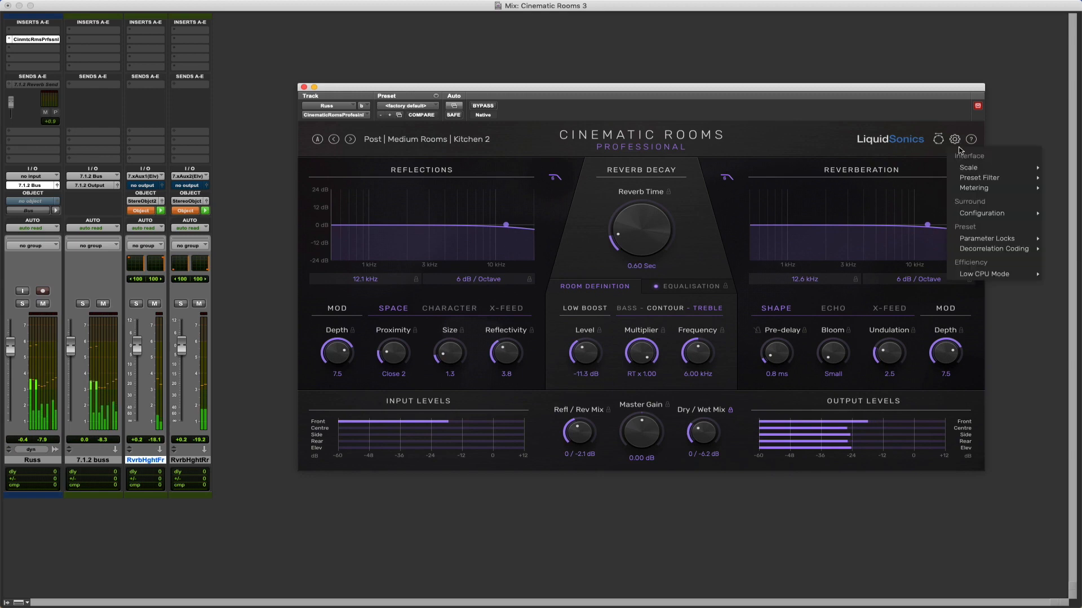
left_click(978, 177)
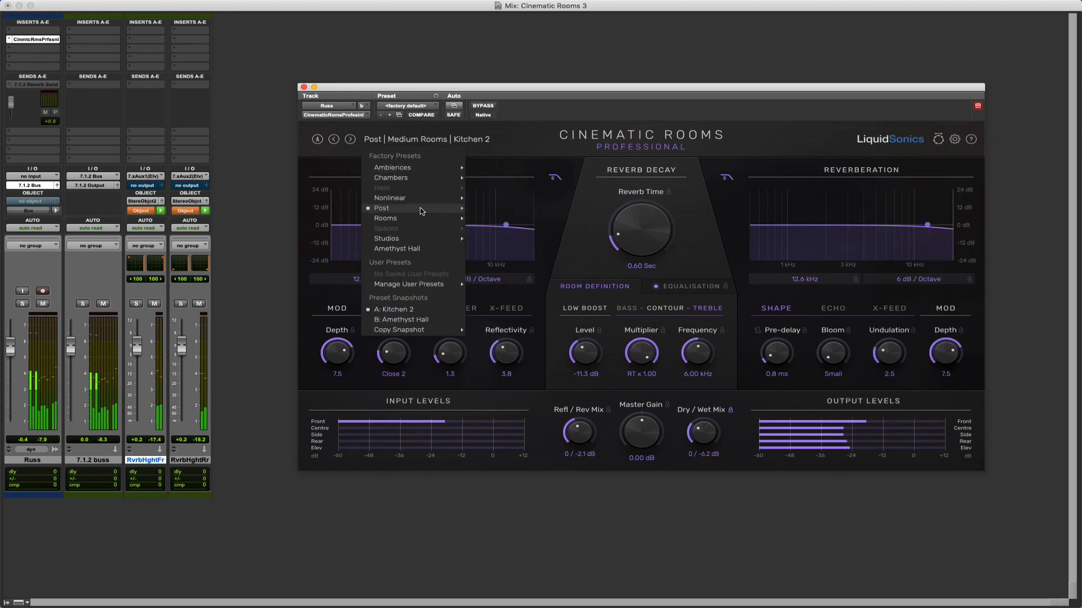
mouse_move(502, 209)
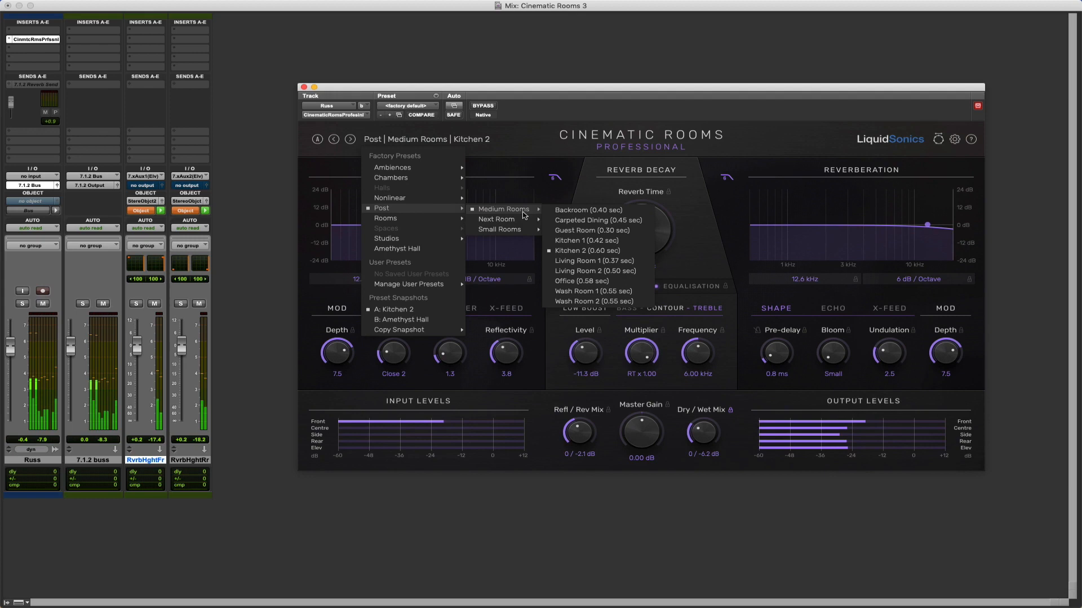
mouse_move(497, 220)
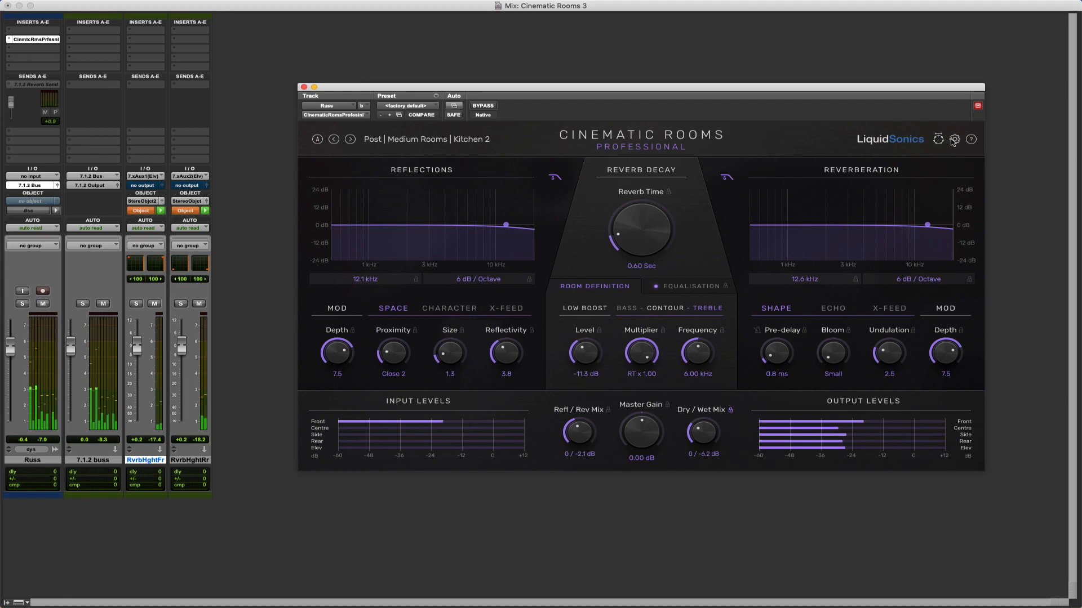
left_click(955, 140)
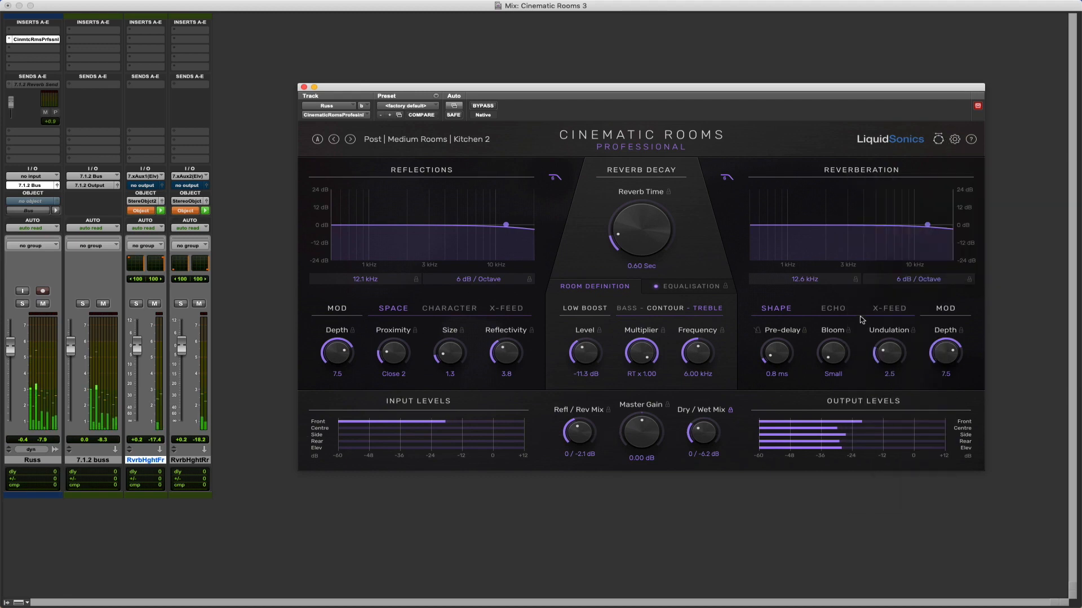
Step forward through the Next Room presets and lock the Refl/Rev Mix at 0 / -14 dB
left_click(349, 138)
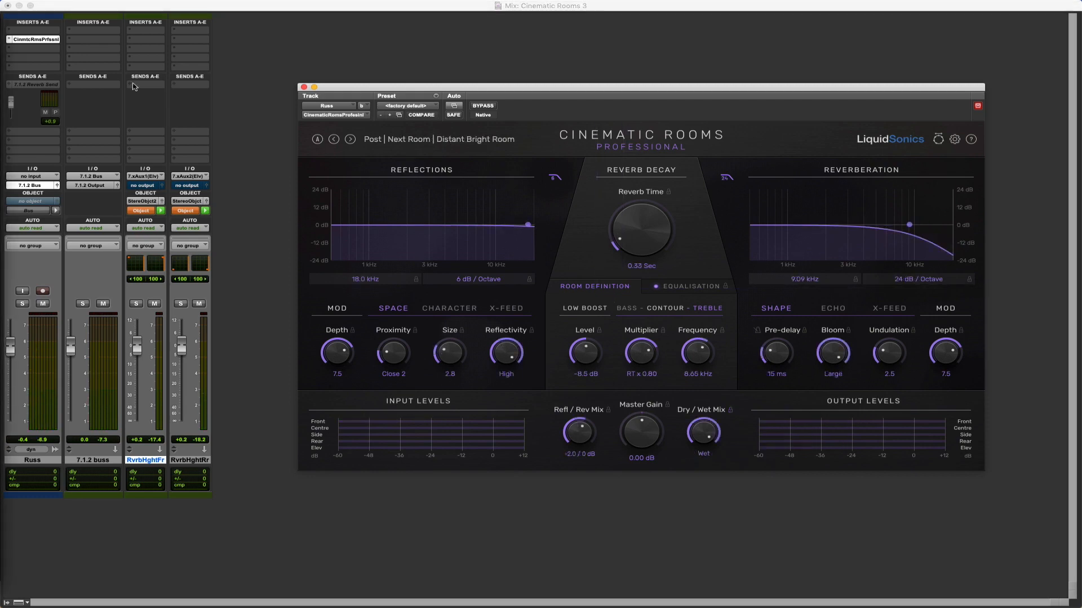
left_click(333, 138)
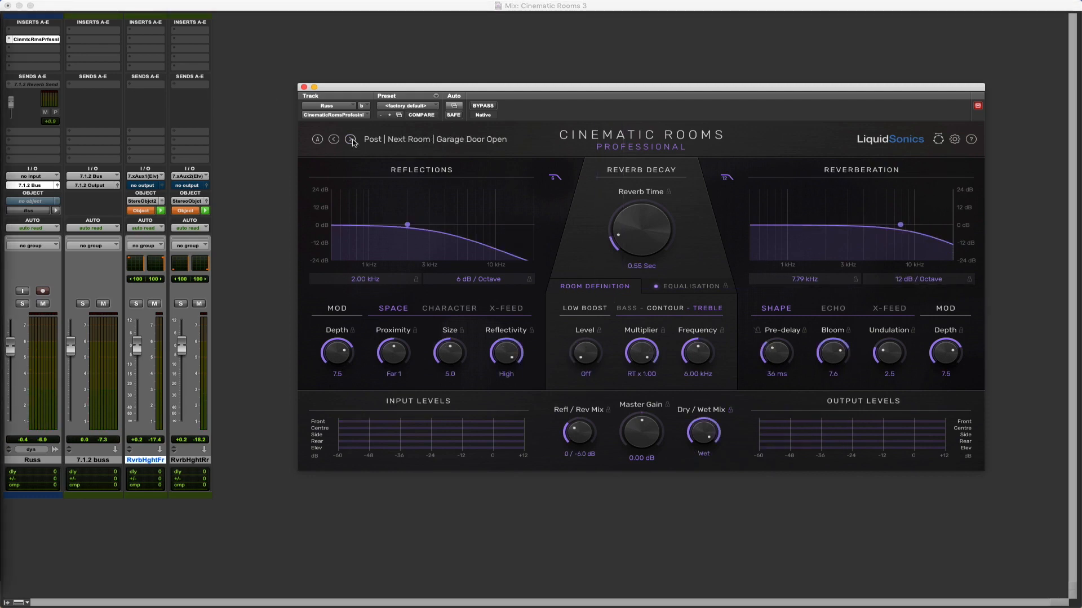
left_click(352, 142)
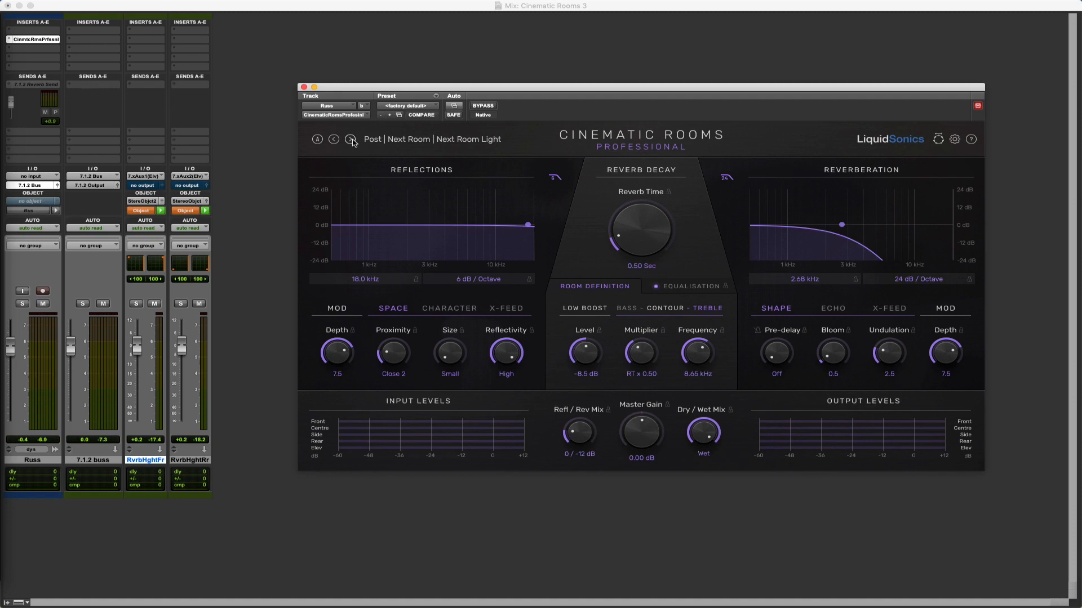
left_click(350, 140)
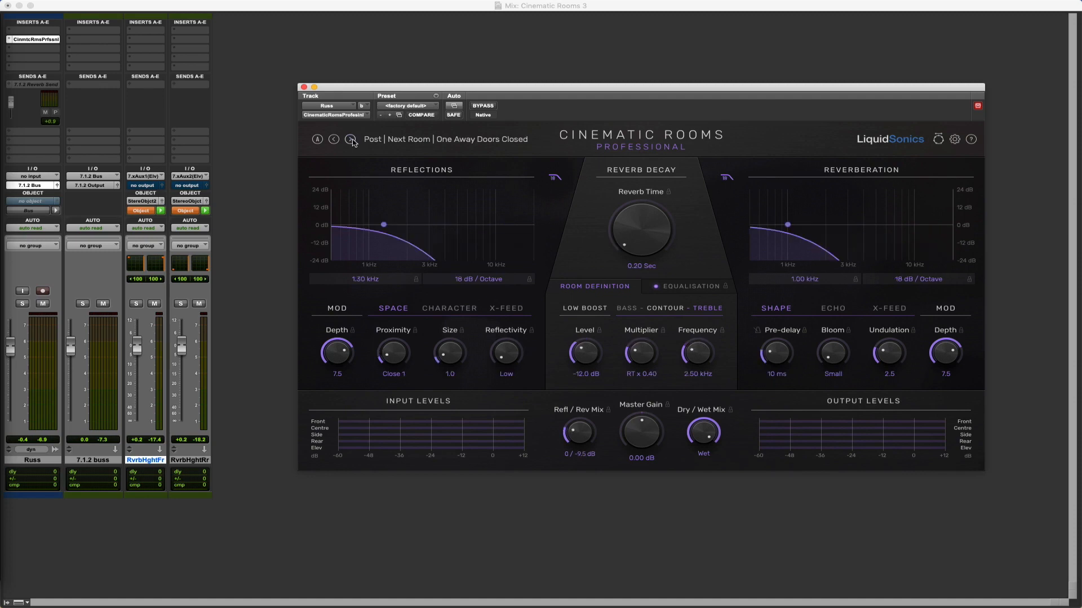
left_click(350, 139)
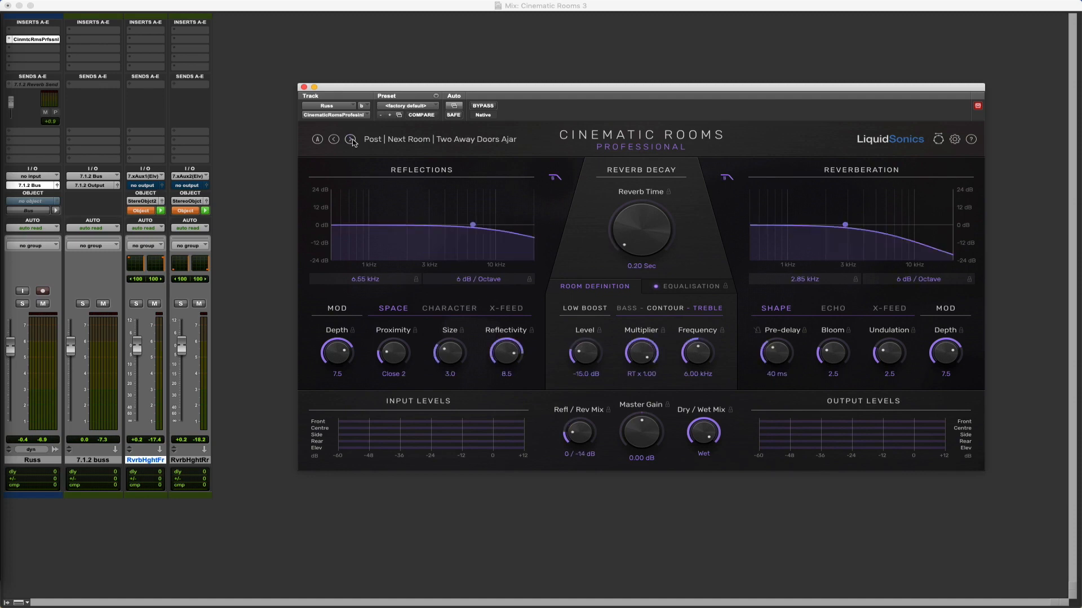
left_click(350, 139)
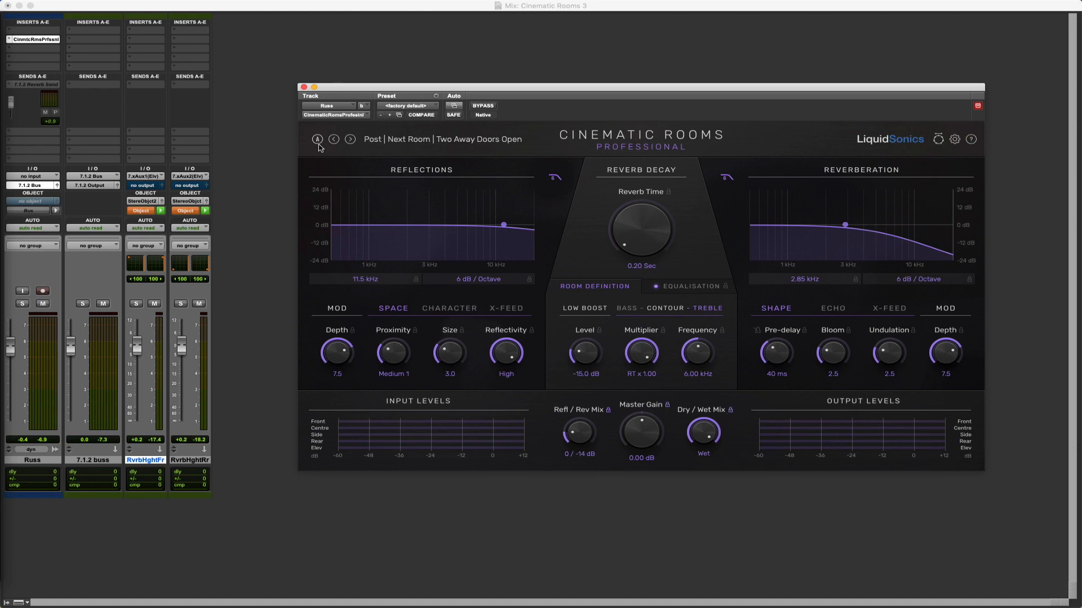
Step back three presets with the mix locked, landing on Next Room Clear
left_click(334, 139)
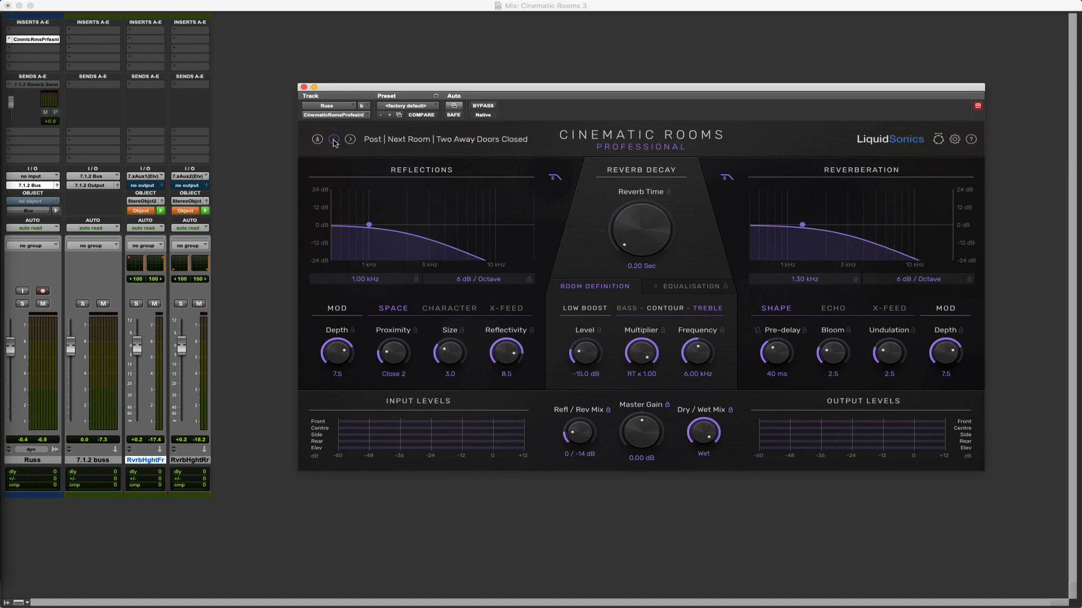
left_click(333, 139)
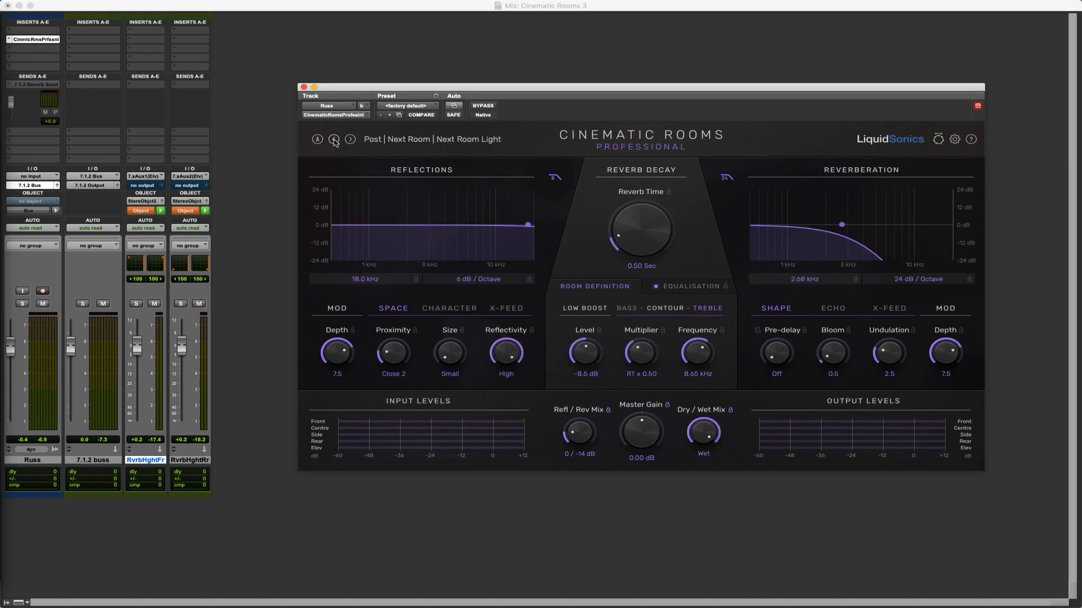
left_click(333, 139)
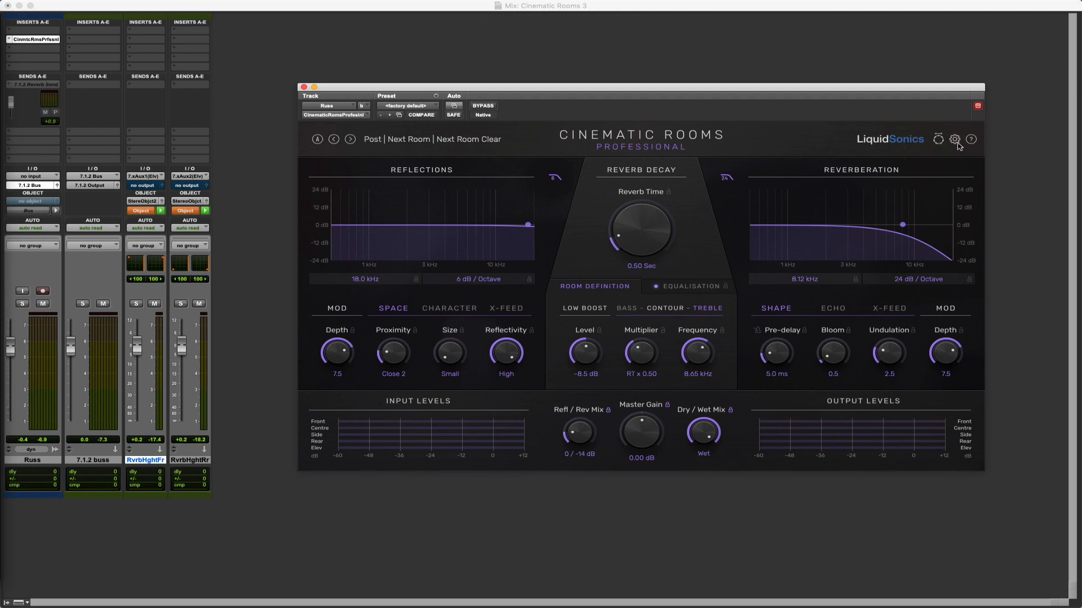
Clear all parameter locks from the gear menu's Parameter Locks submenu
left_click(954, 139)
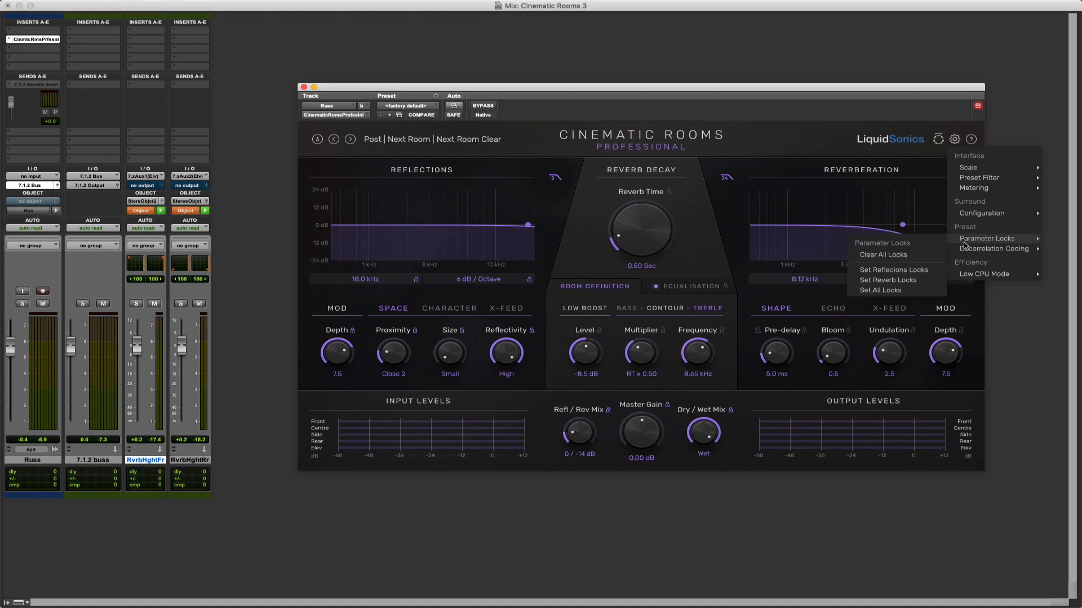
left_click(889, 281)
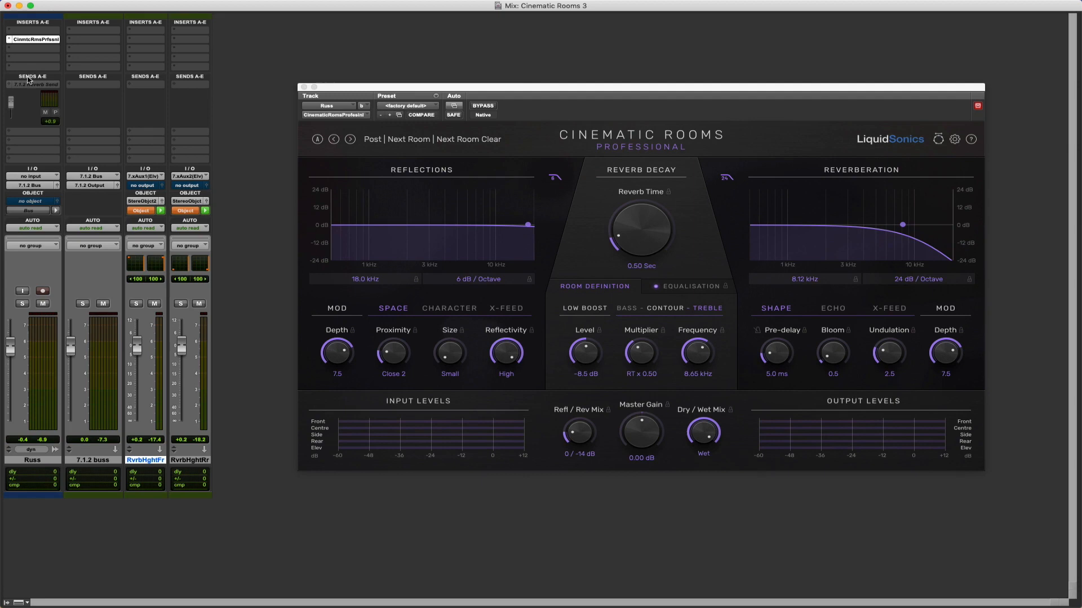
mouse_move(954, 141)
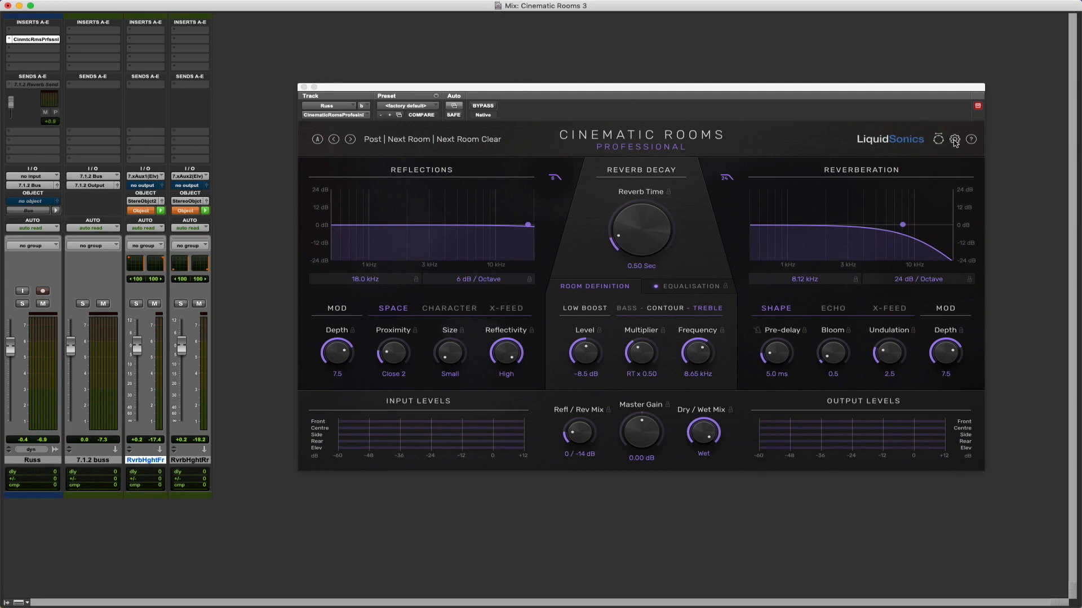
Scale the plugin window larger via the gear menu, then return it to normal size
left_click(954, 138)
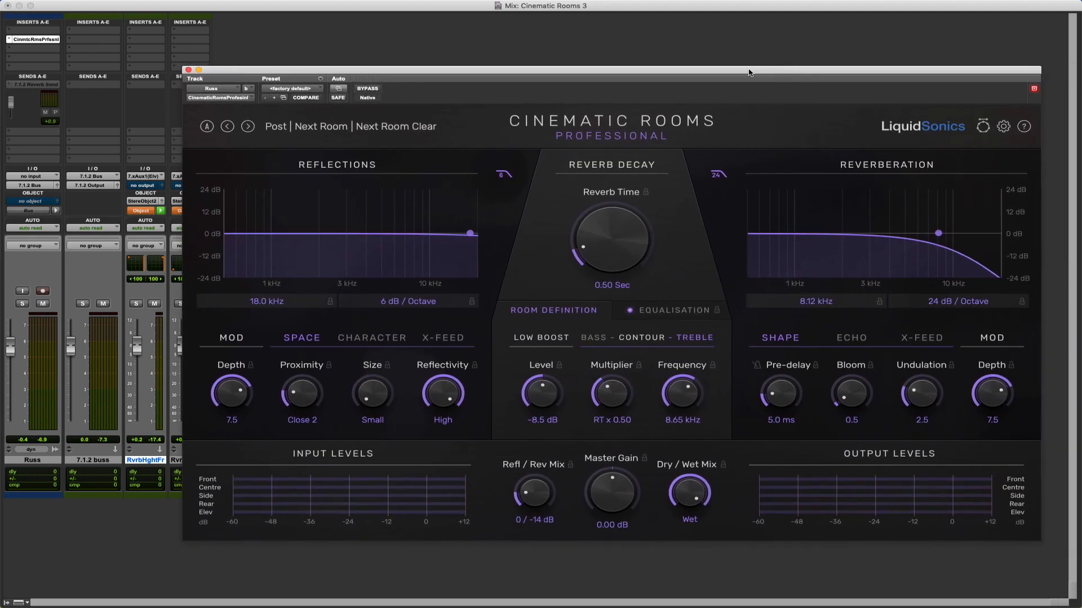
left_click(1002, 126)
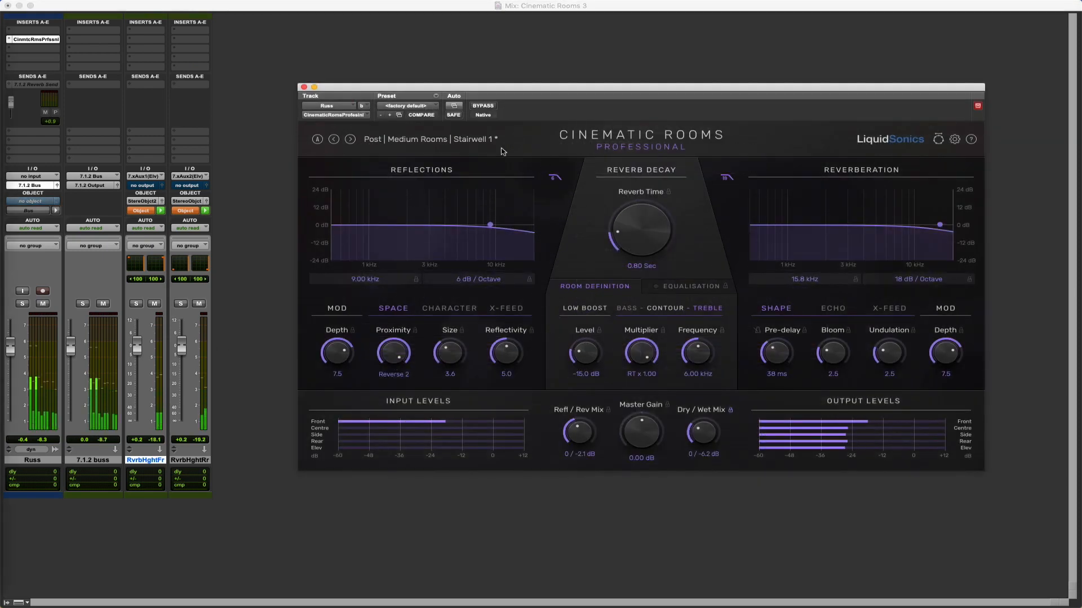
Browse Factory Presets > Post > Medium Rooms from the preset name, listing Stairwell 1
left_click(405, 106)
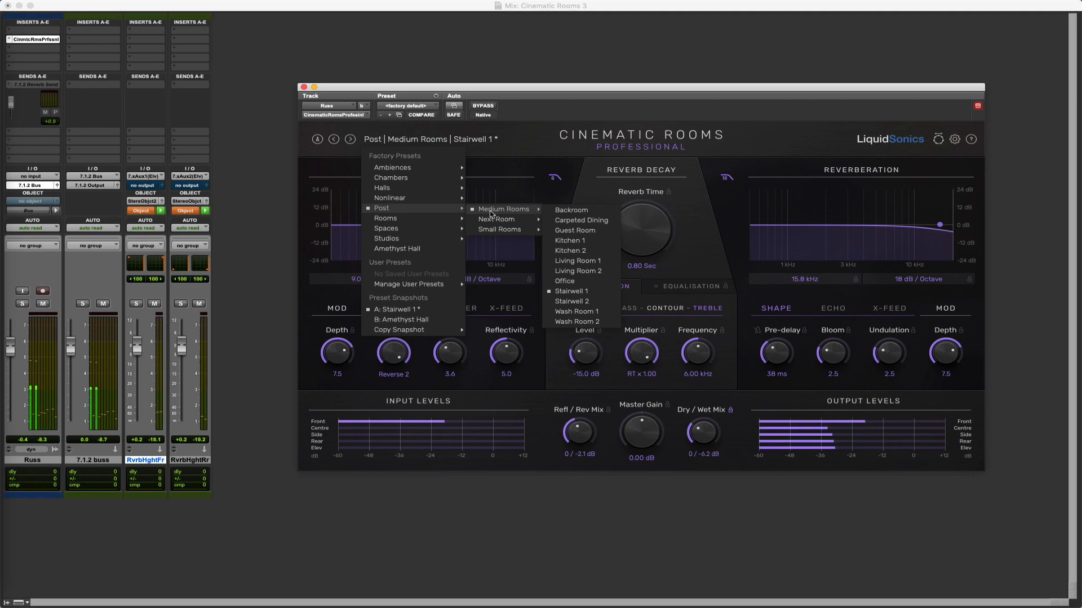
mouse_move(498, 219)
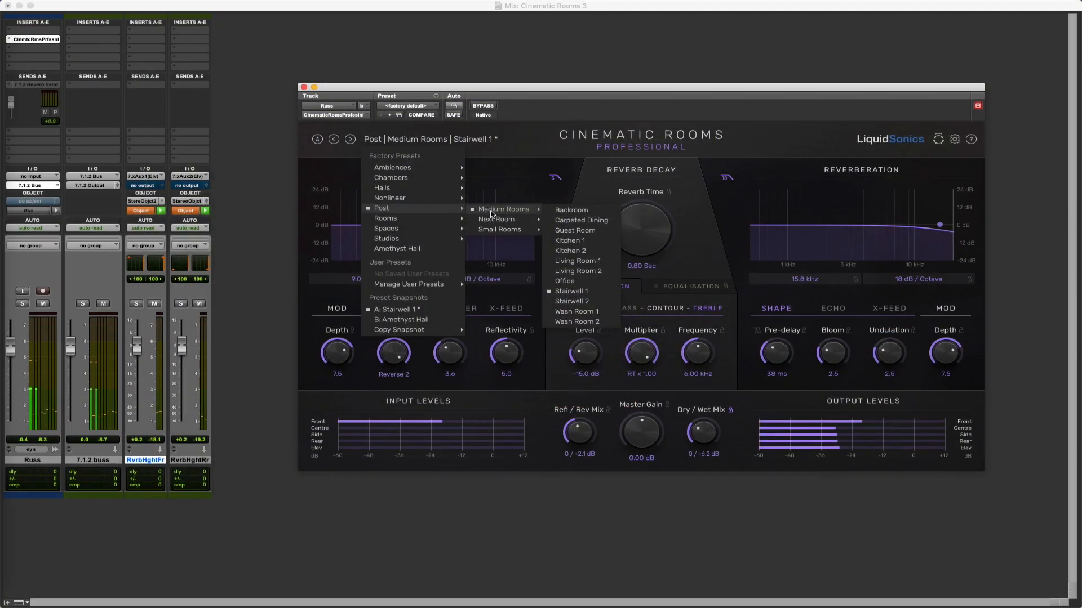
mouse_move(497, 218)
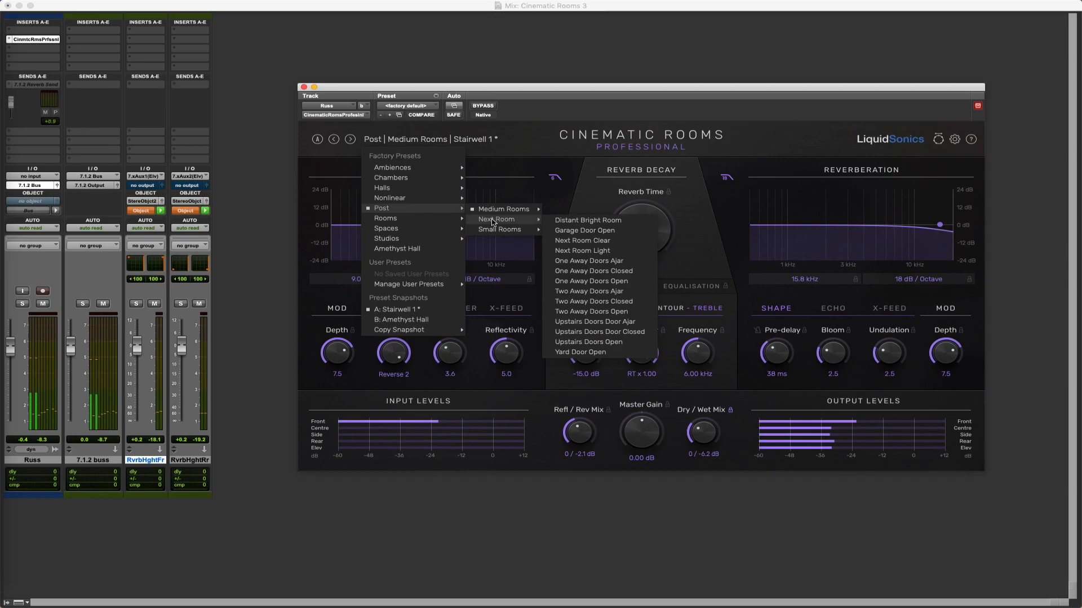